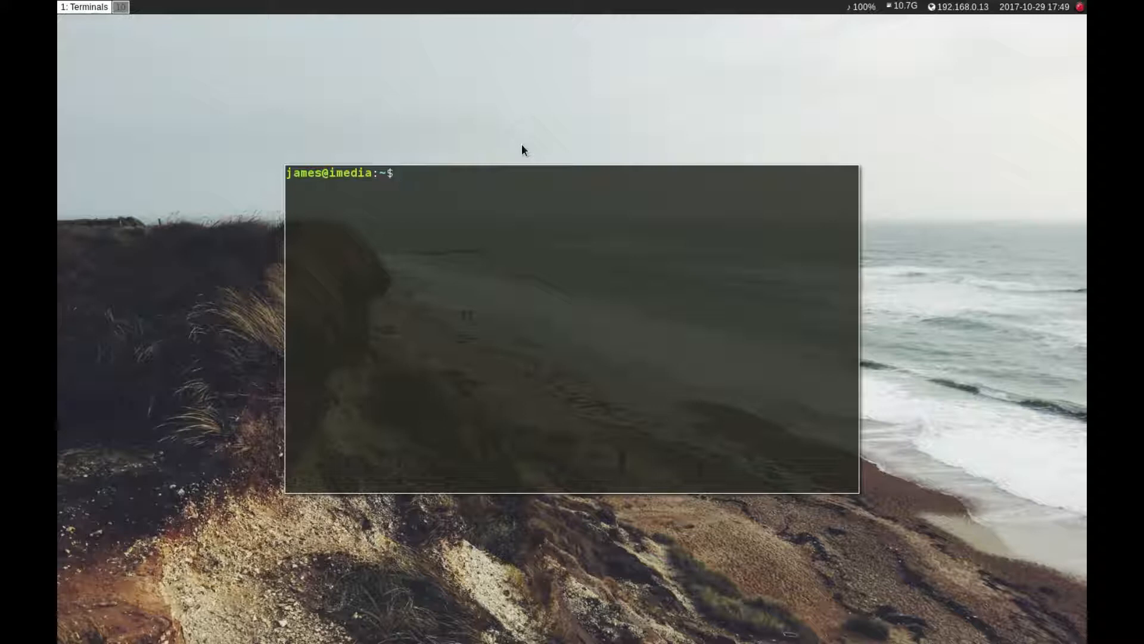
- Run sudo nano .config/i3/config and enter the sudo password
type("sudo nano")
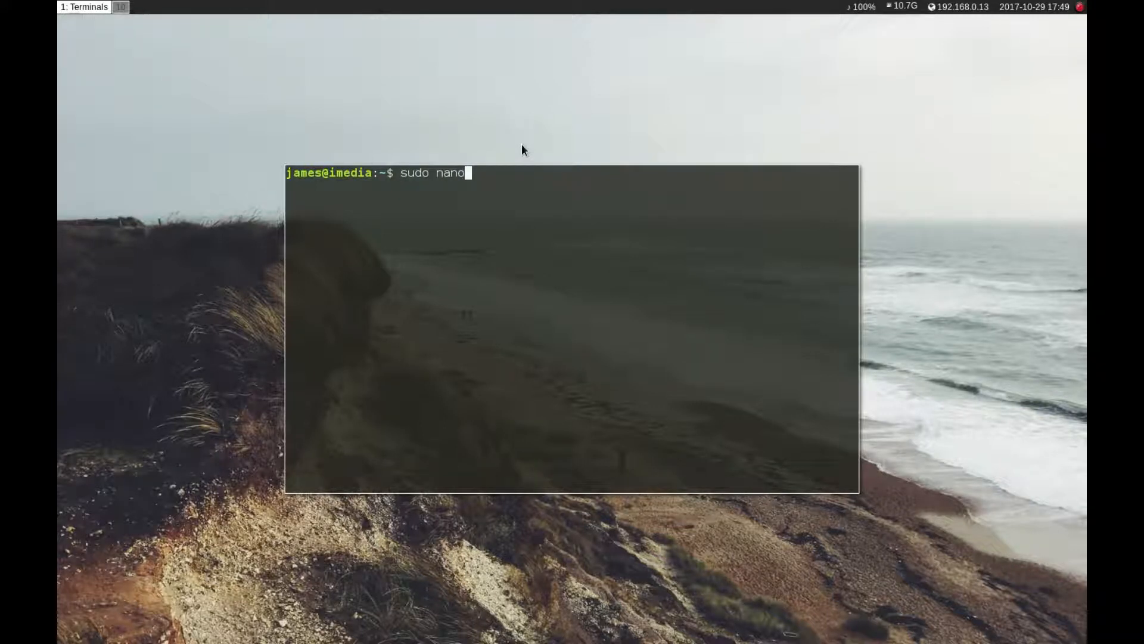
type(".config/io")
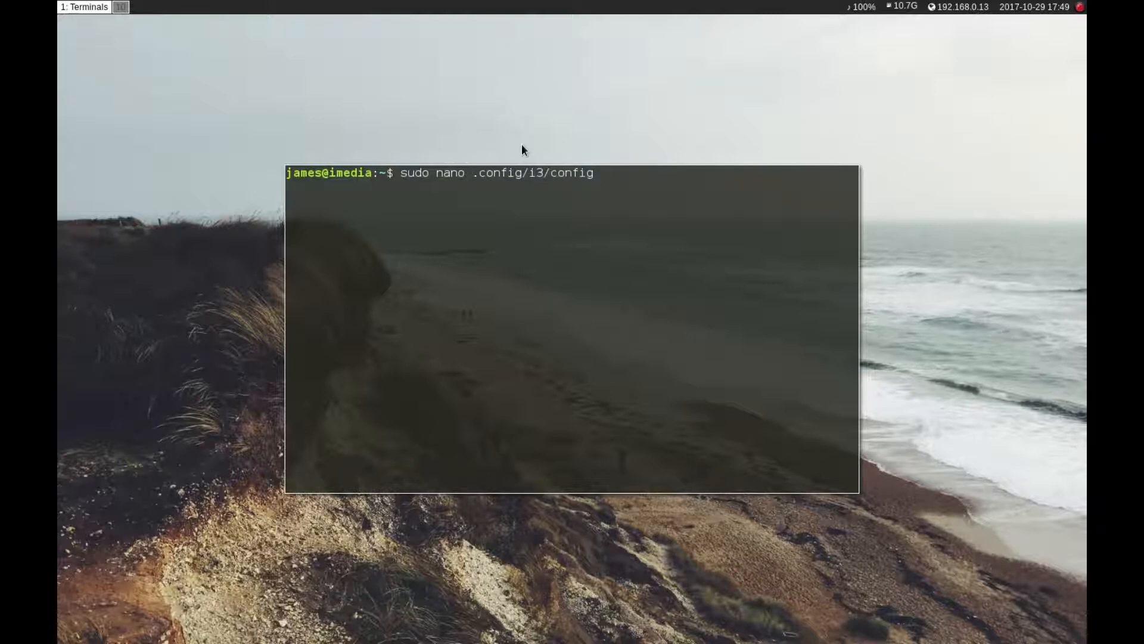
key("Return")
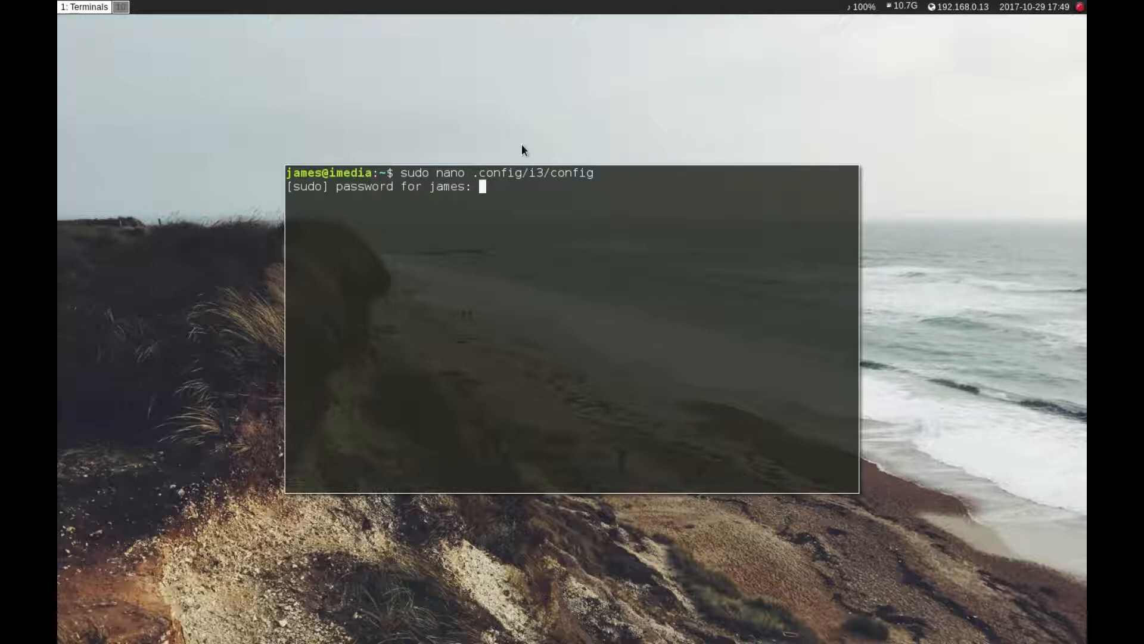
key("Return")
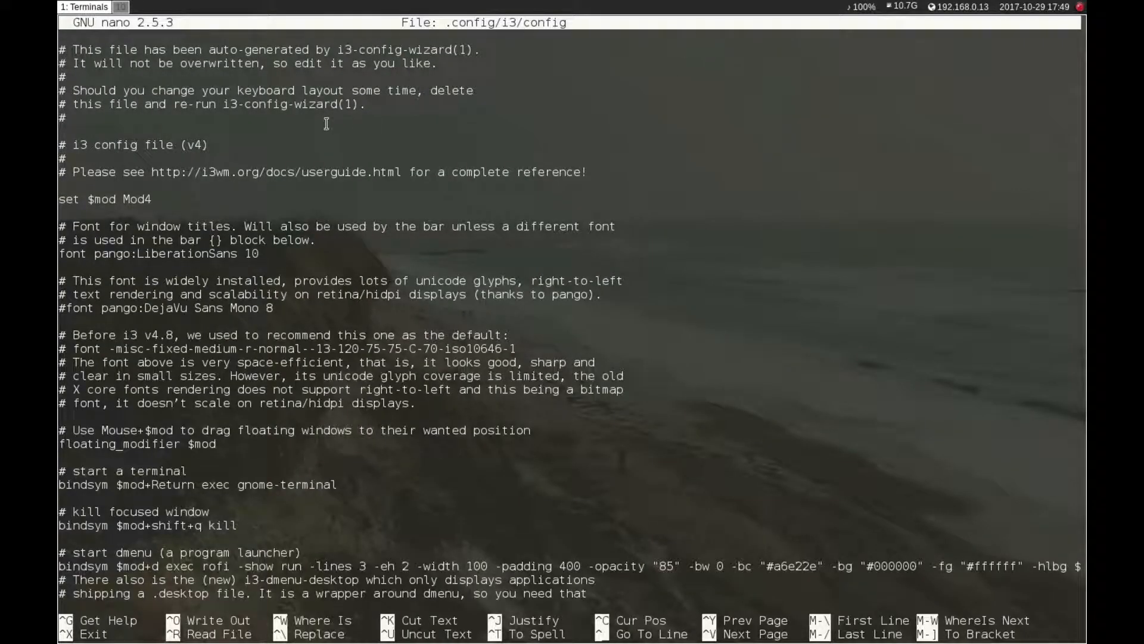
mouse_move(328, 135)
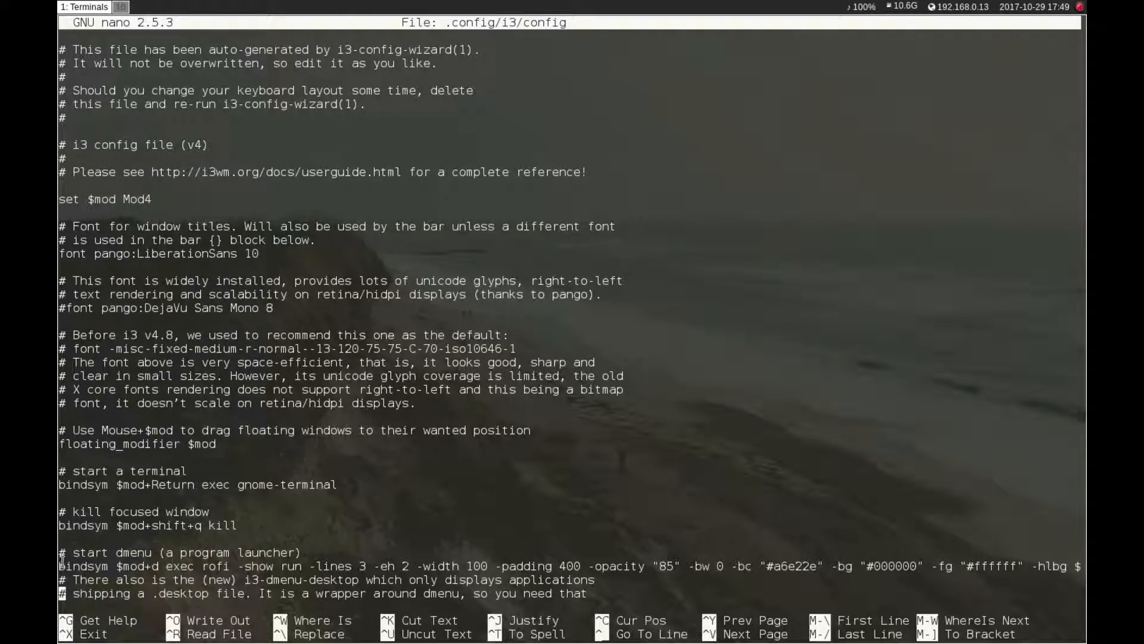
mouse_move(964, 571)
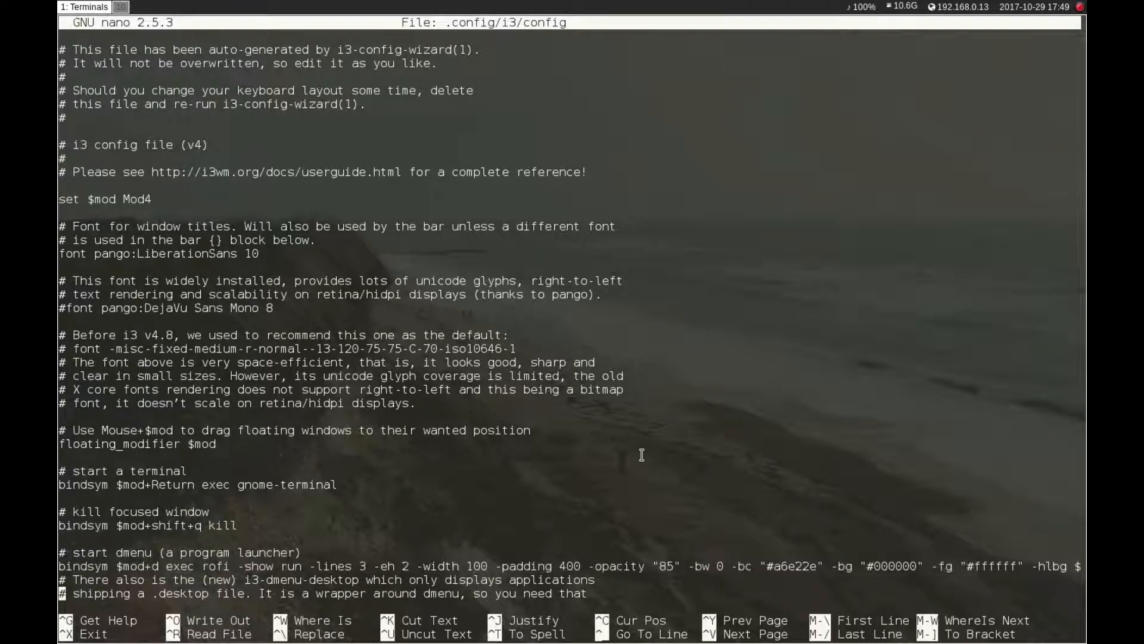
mouse_move(544, 328)
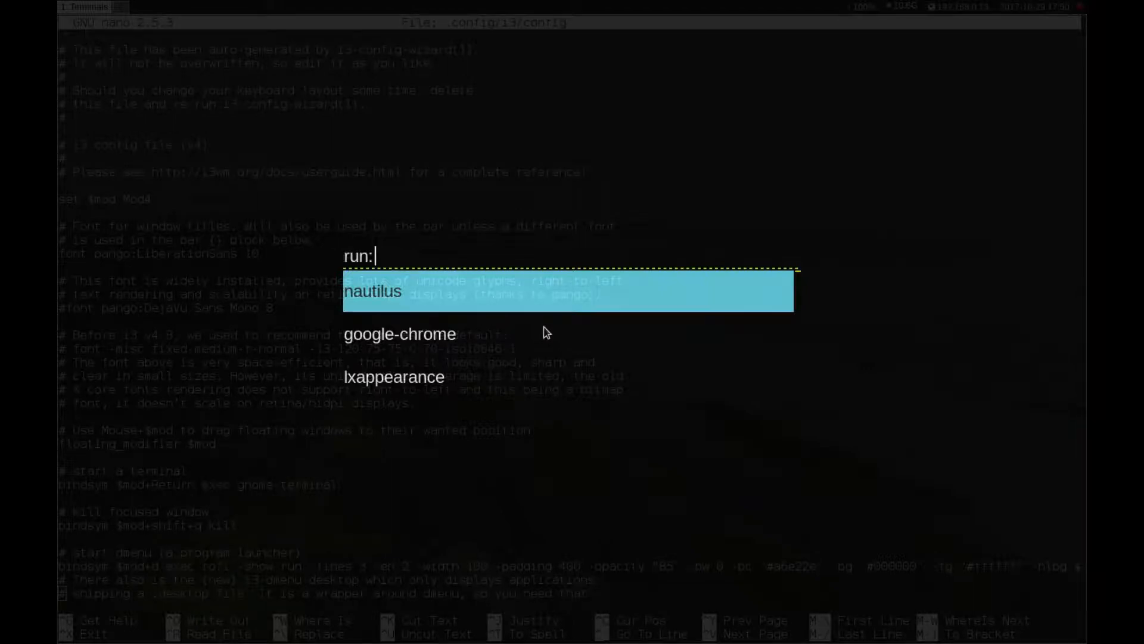
key("Escape")
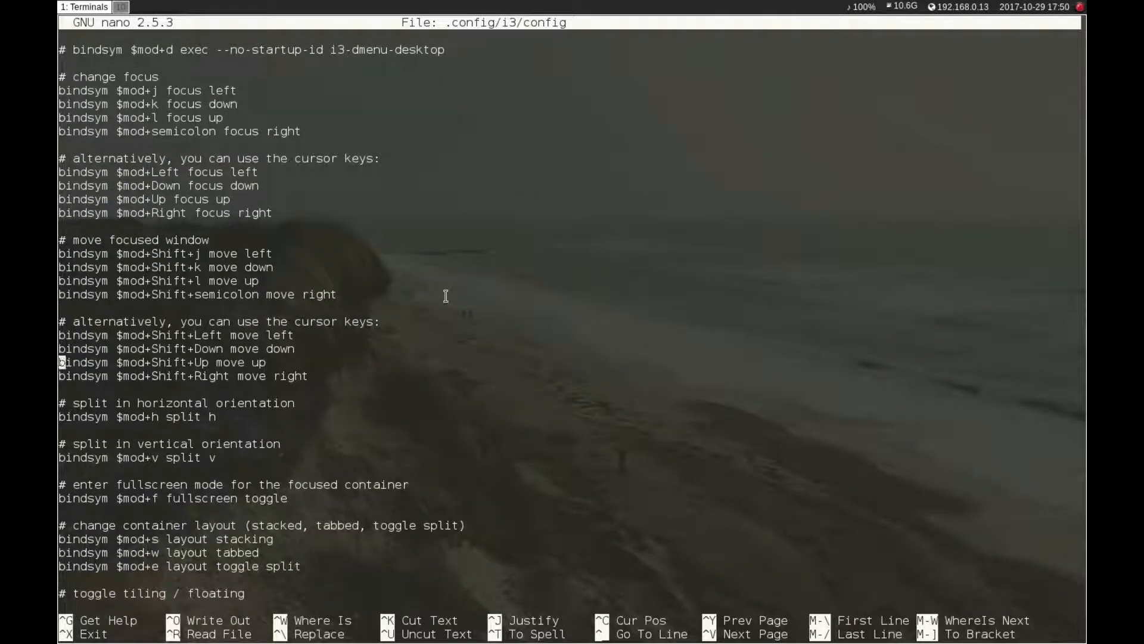
scroll("down", 3)
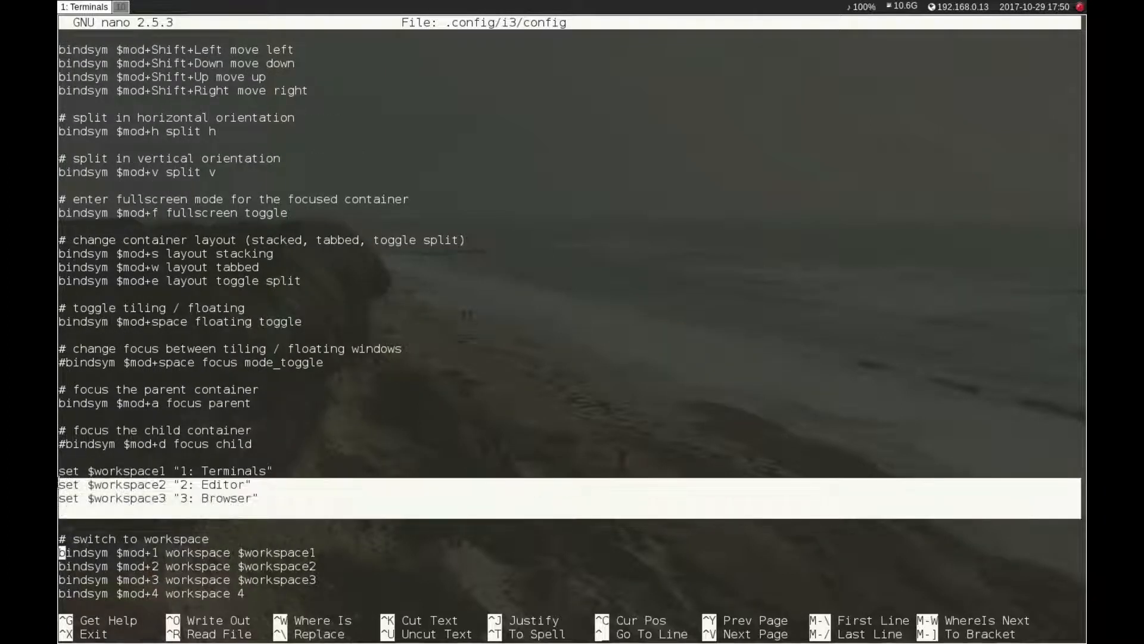
scroll("down", 3)
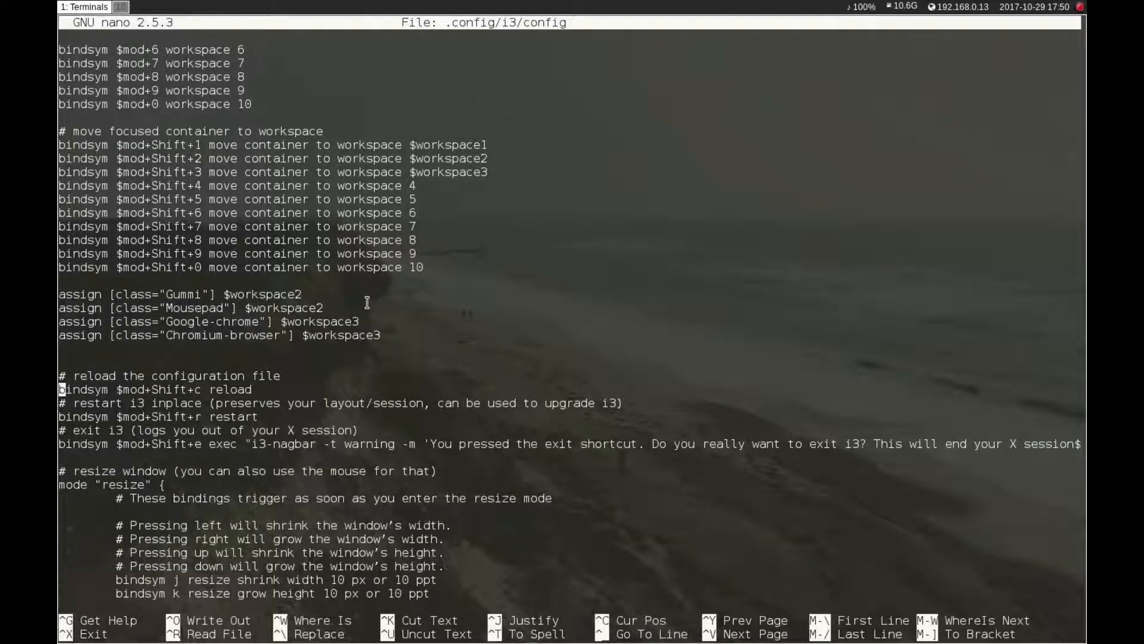
scroll("down", 3)
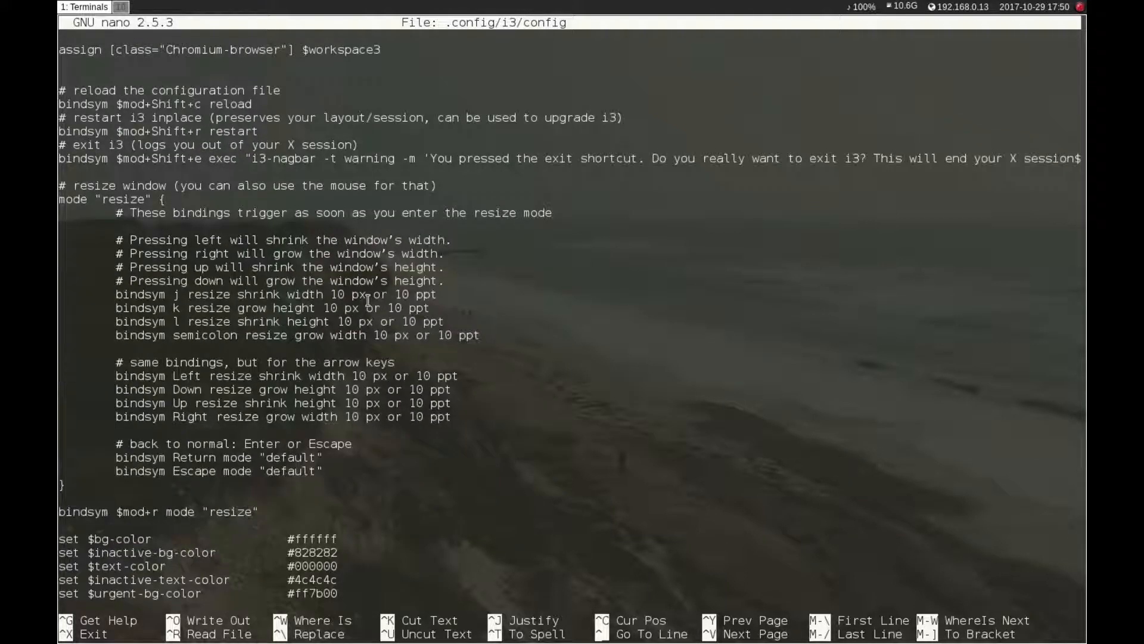
- Scroll through the i3 config's colour variables and compton/feh exec_always lines, then exit nano
scroll("down", 3)
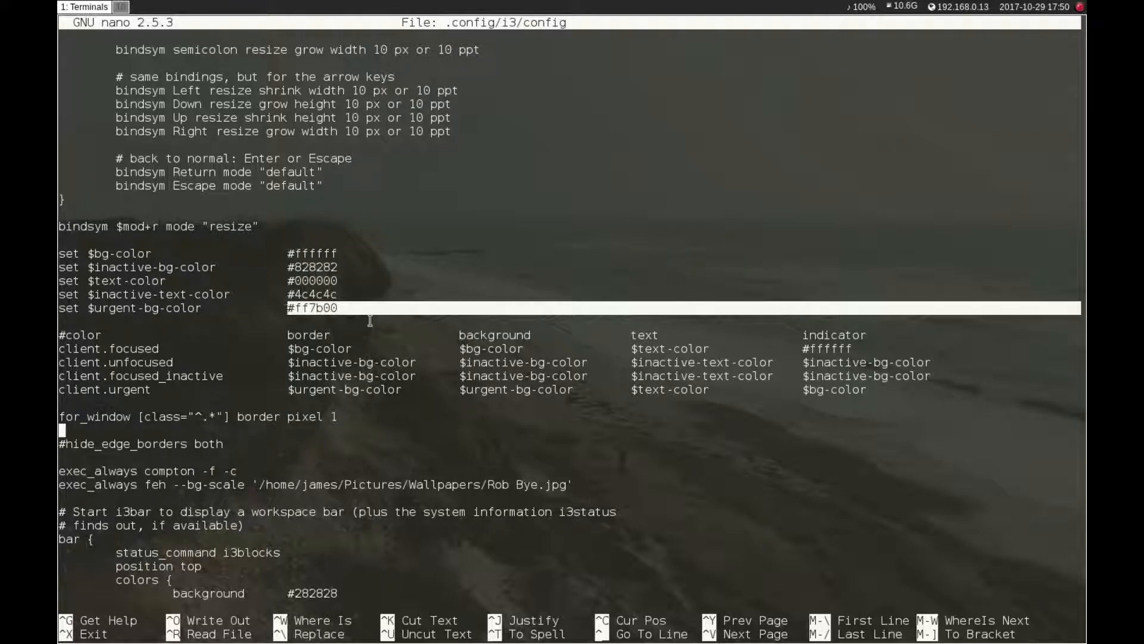
mouse_move(362, 300)
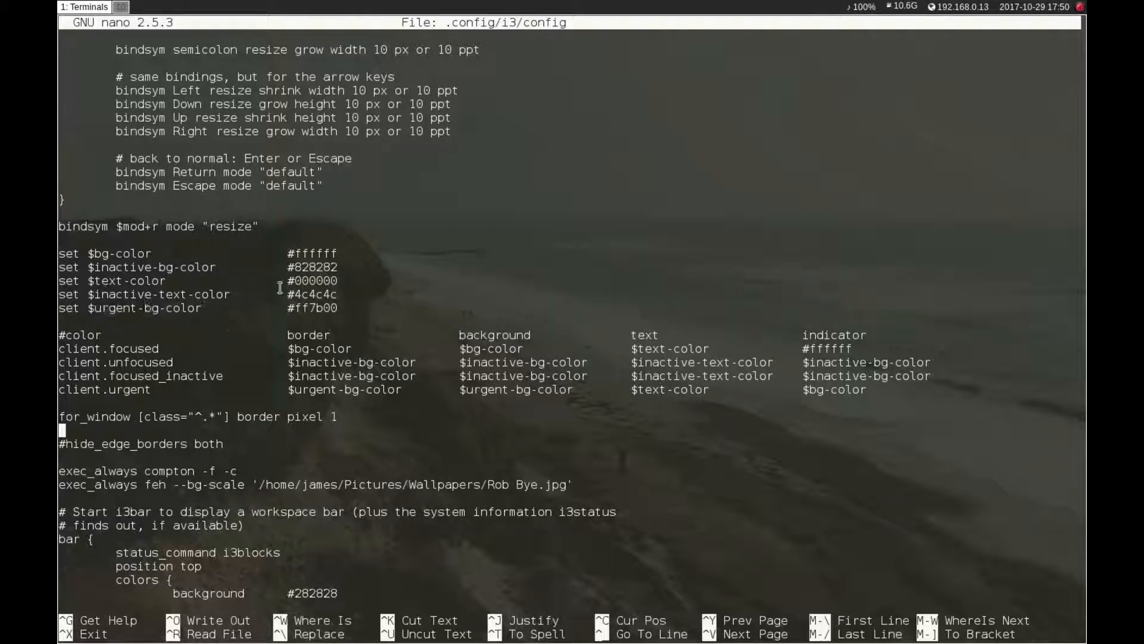
mouse_move(434, 320)
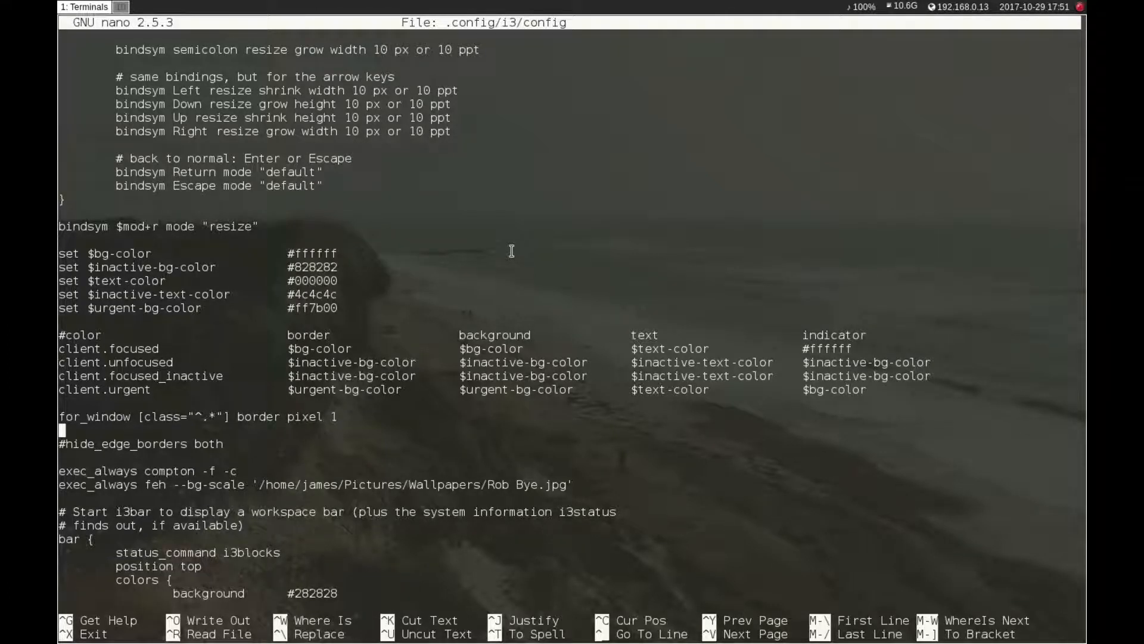
mouse_move(512, 255)
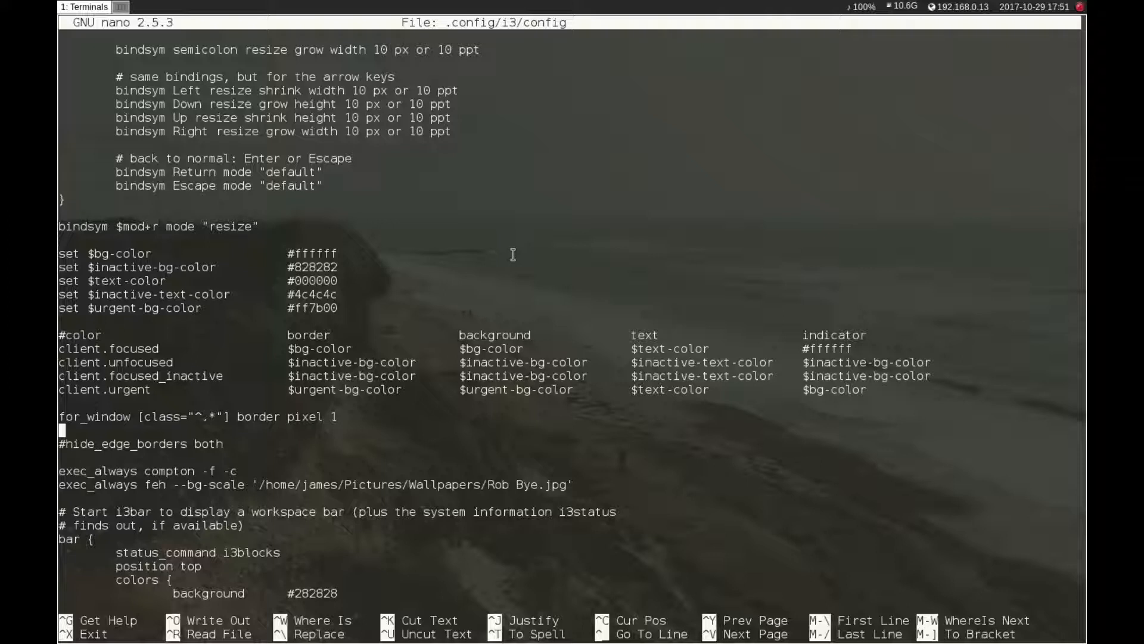
mouse_move(512, 190)
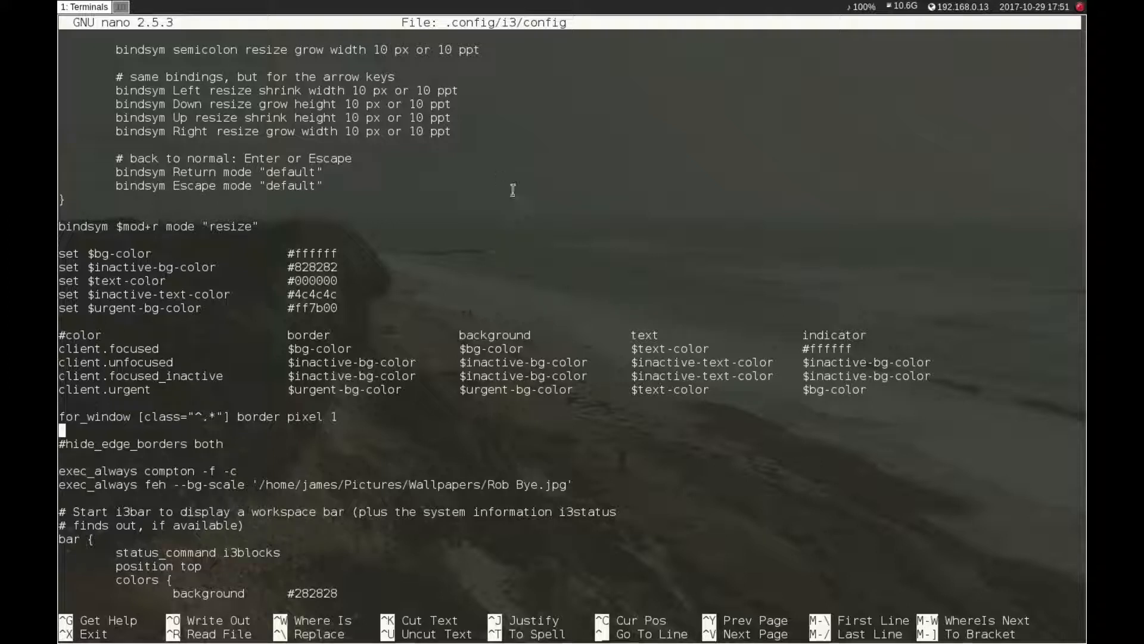
mouse_move(453, 284)
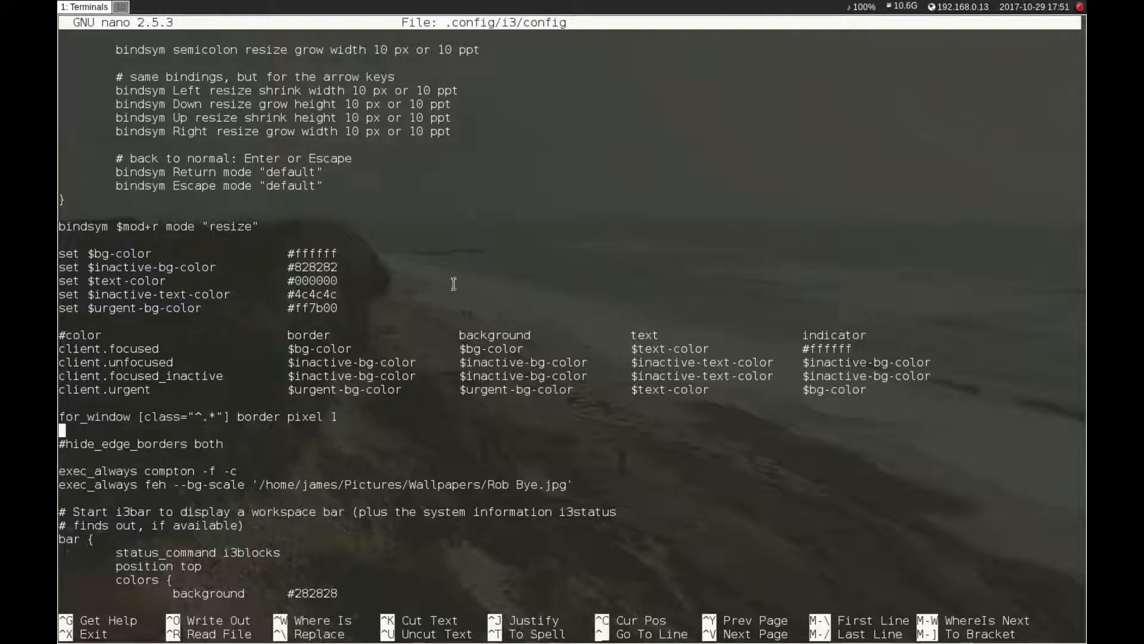
mouse_move(233, 515)
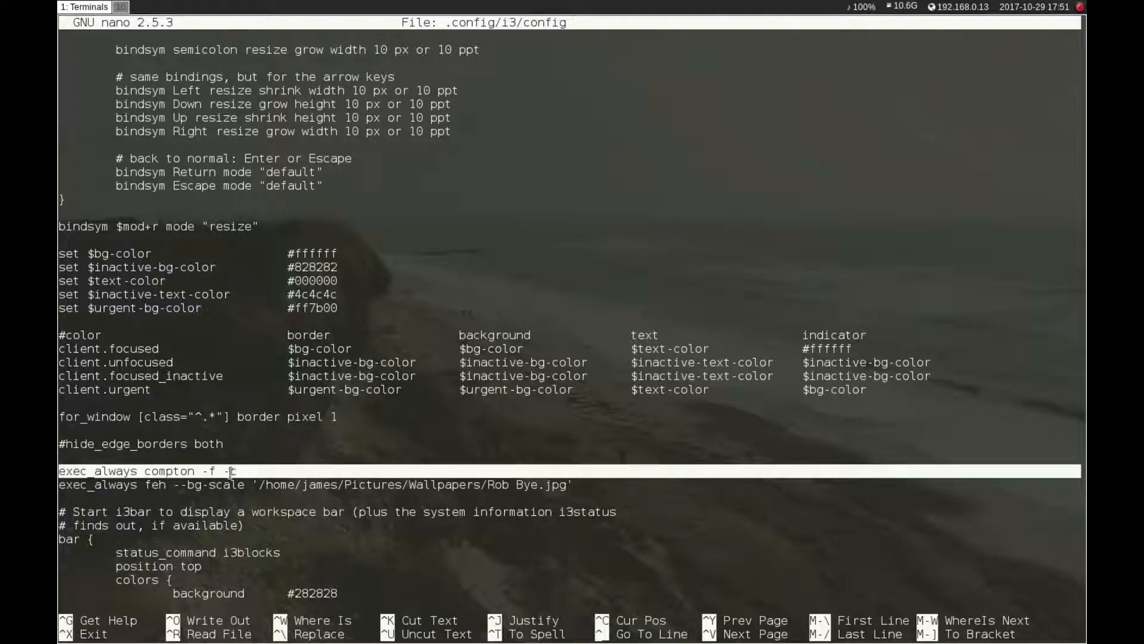
type("c")
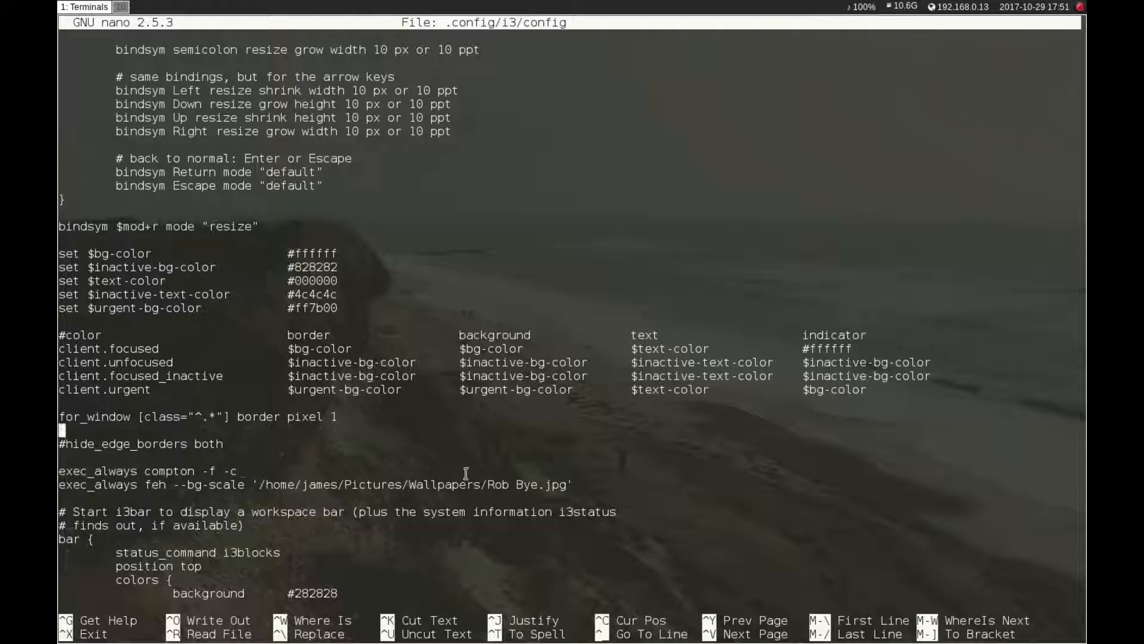
mouse_move(593, 433)
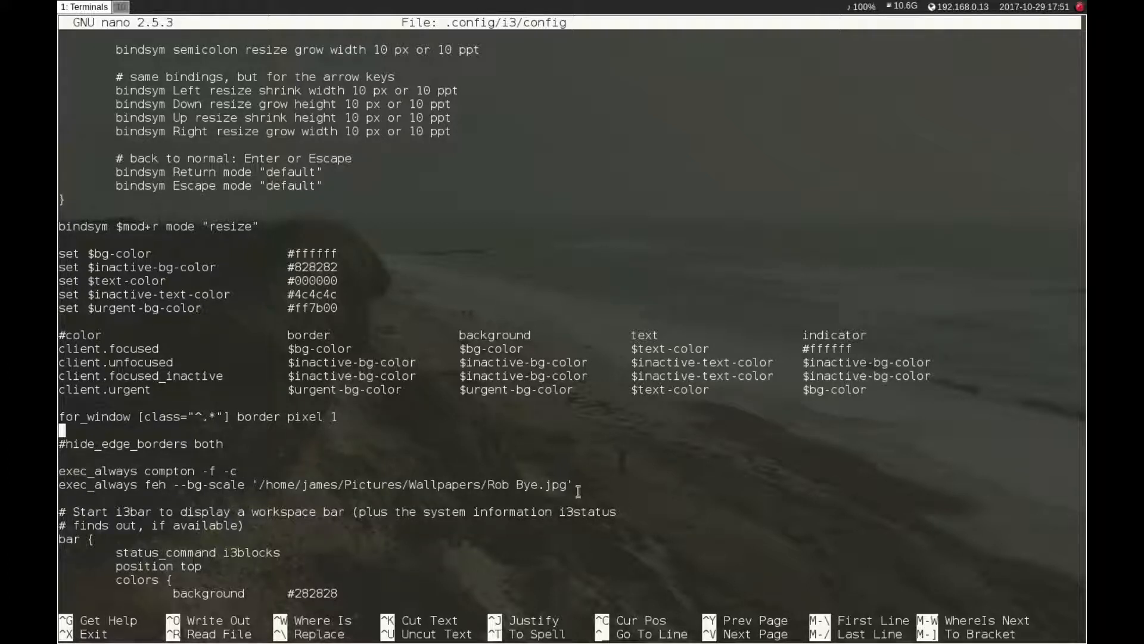
mouse_move(655, 461)
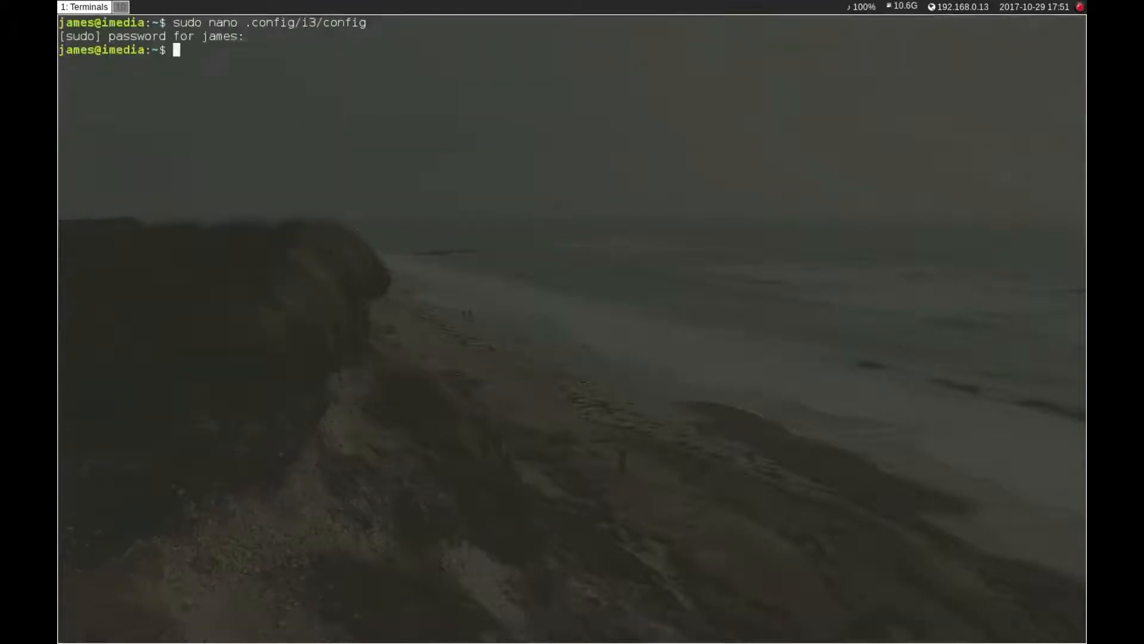
- Enter the command sudo nano /etc/i3blocks.conf to edit the status bar config
type("sudo nano")
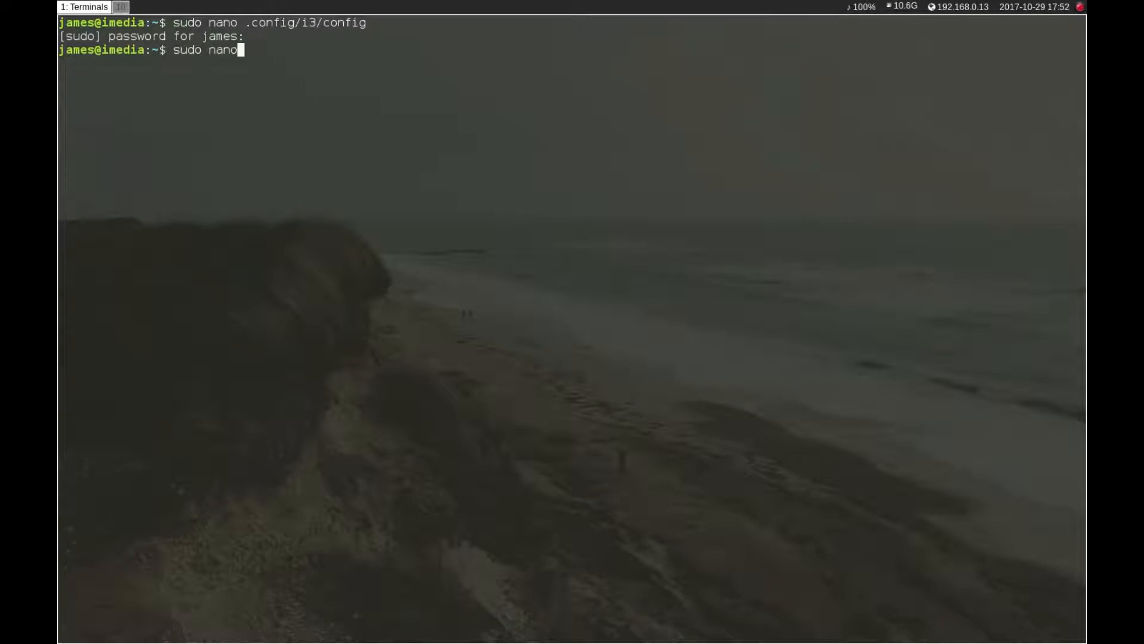
type("/")
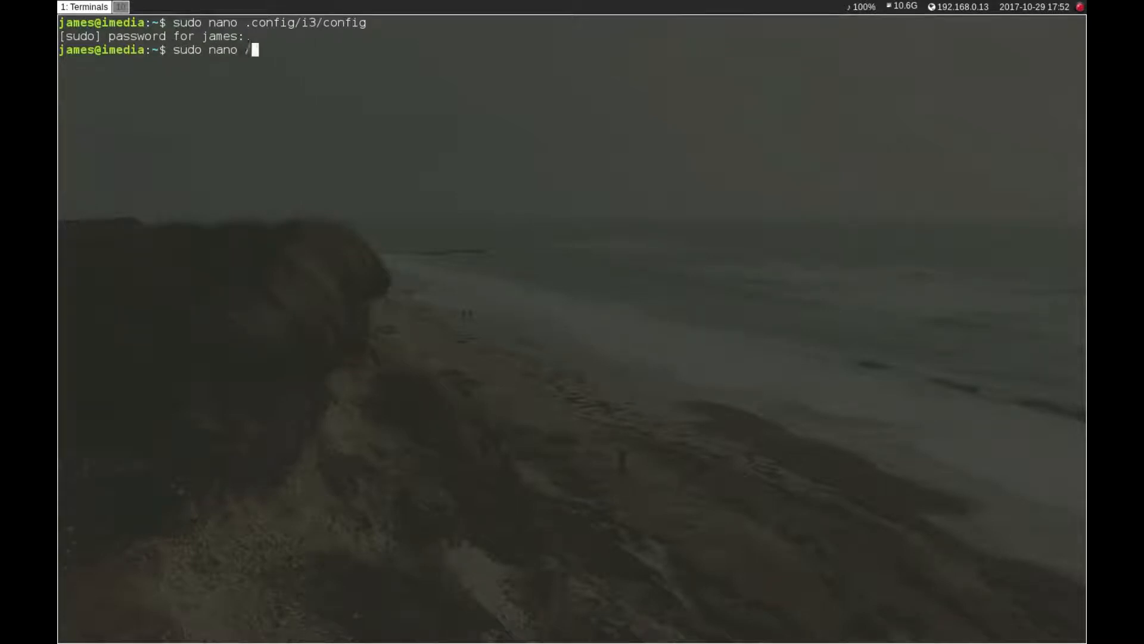
type("etc/")
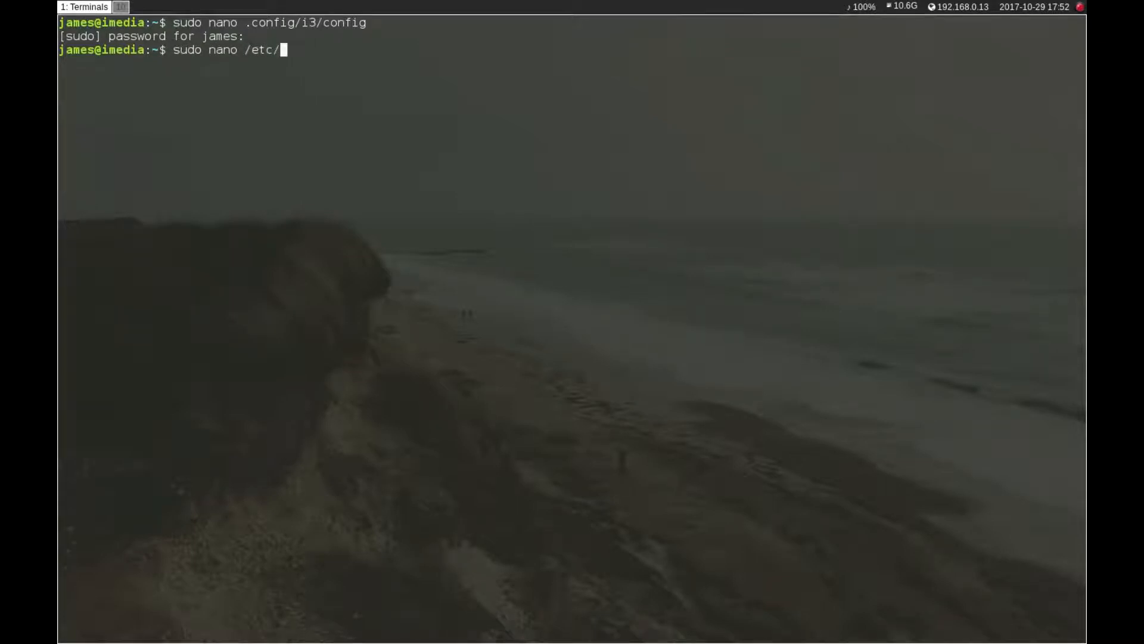
type("i3")
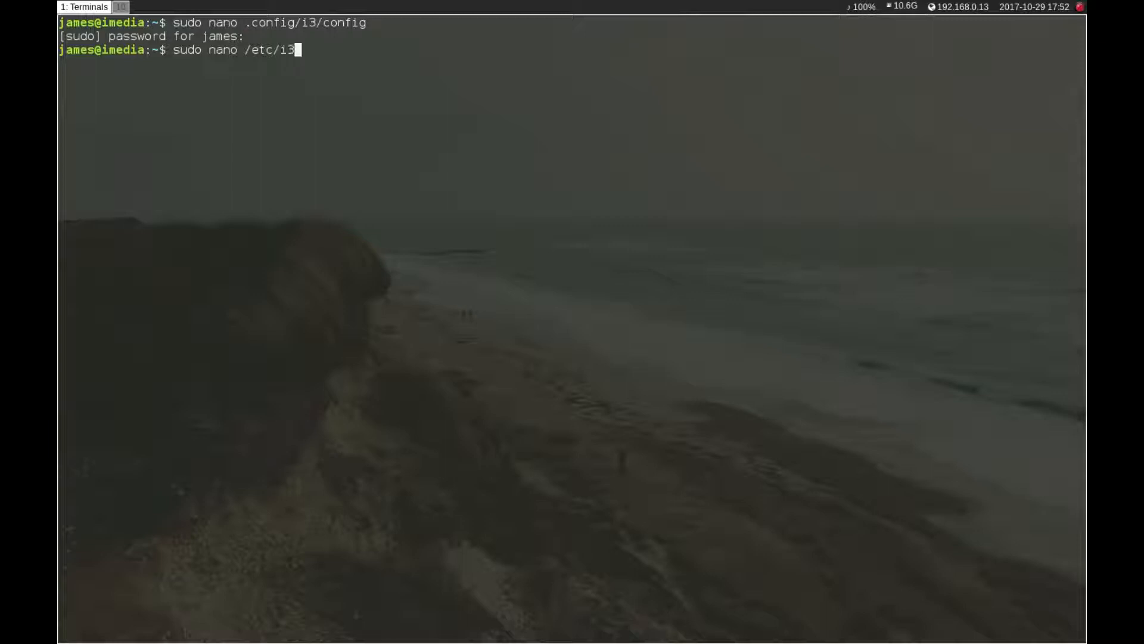
type("blocks.conf")
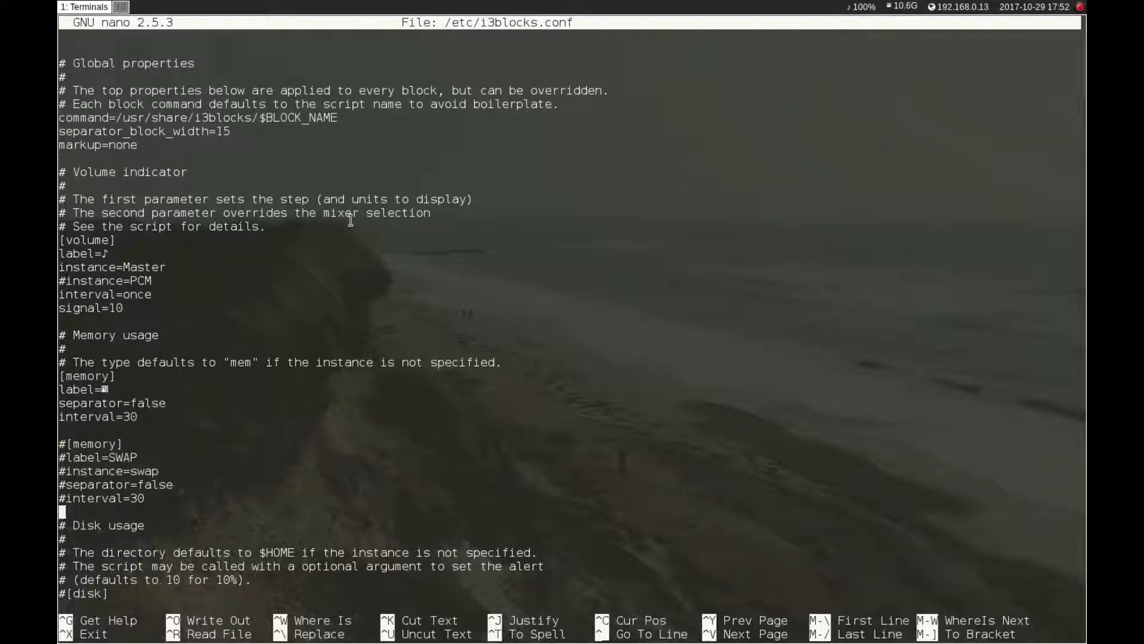
mouse_move(106, 254)
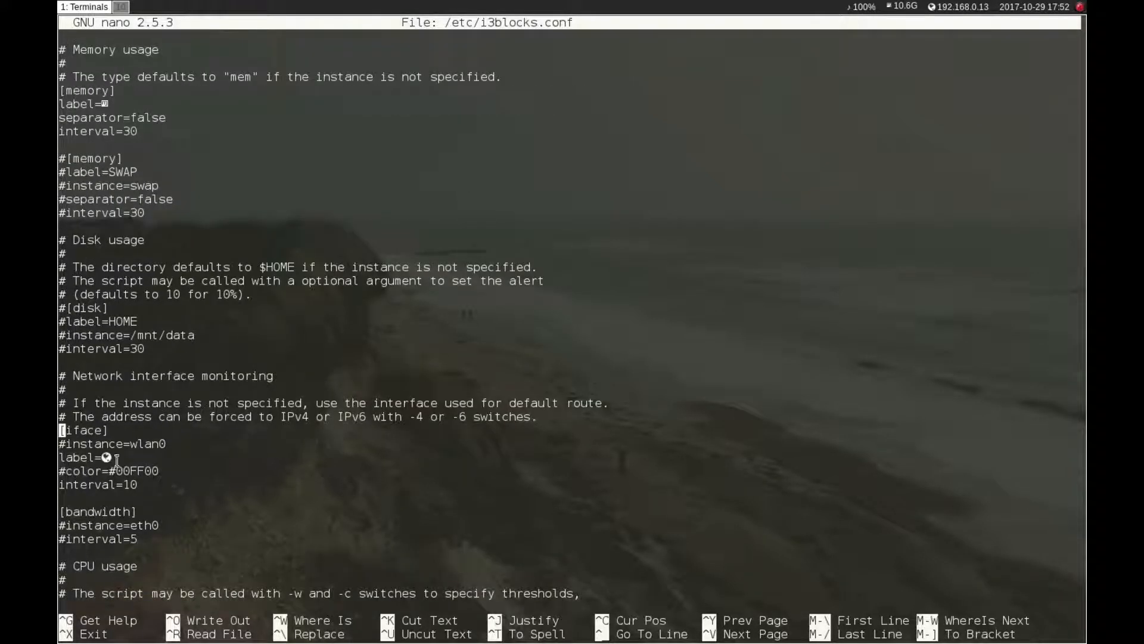
scroll("down", 3)
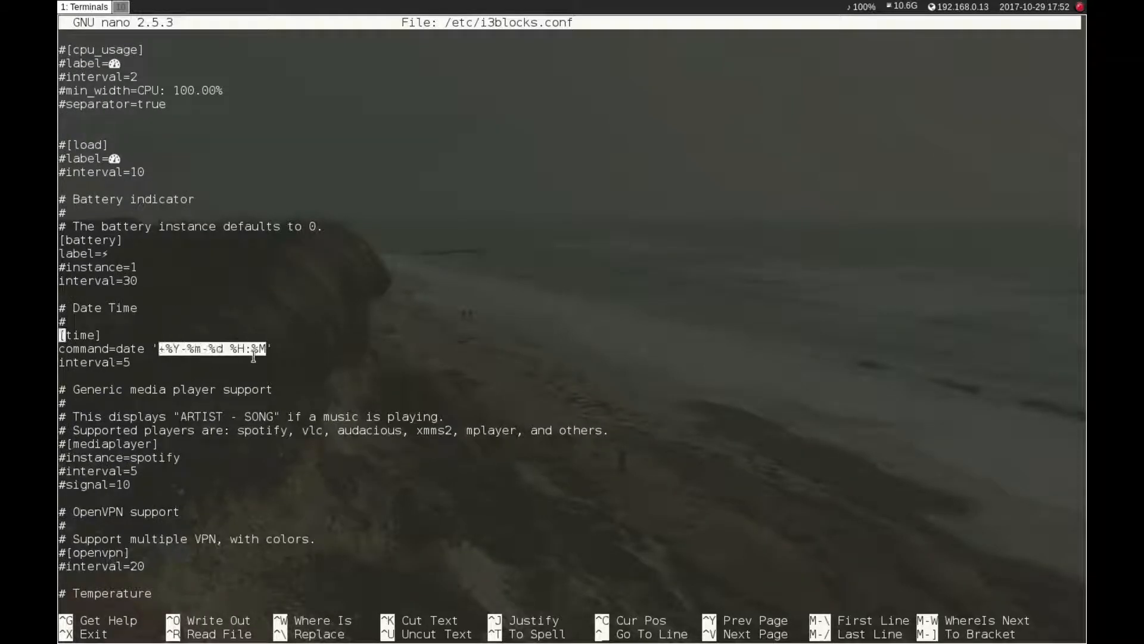
mouse_move(259, 316)
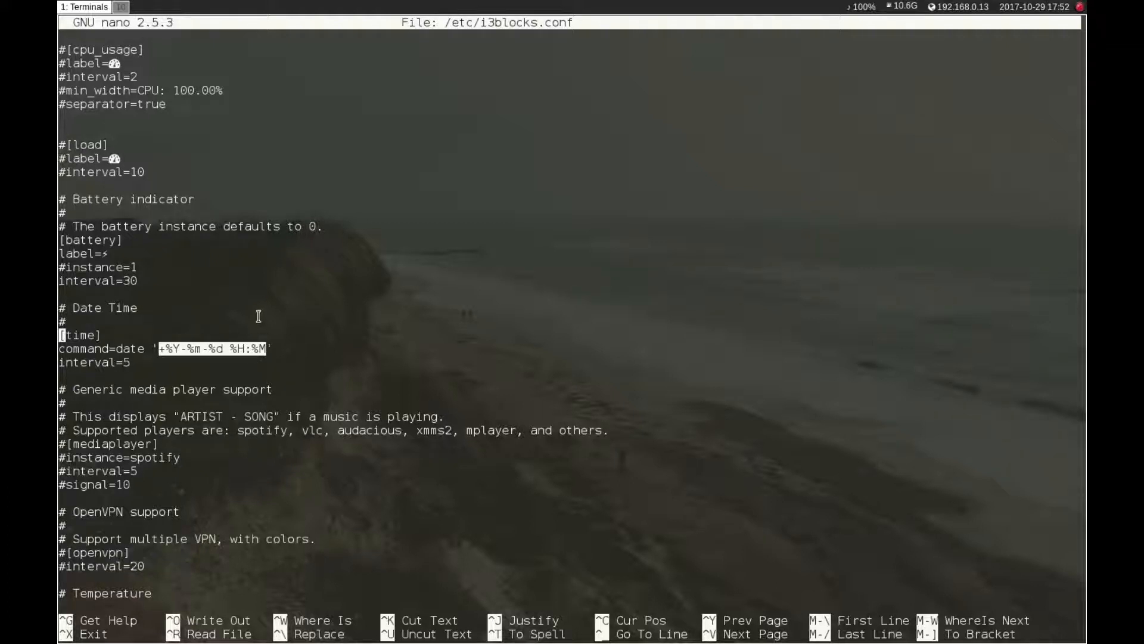
mouse_move(254, 317)
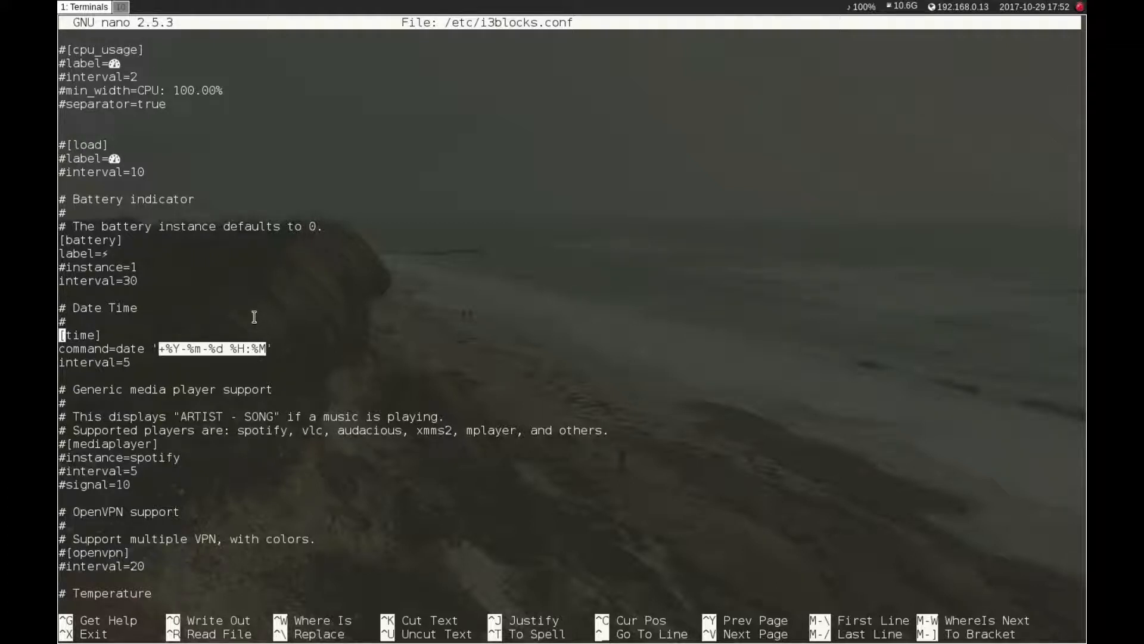
mouse_move(343, 230)
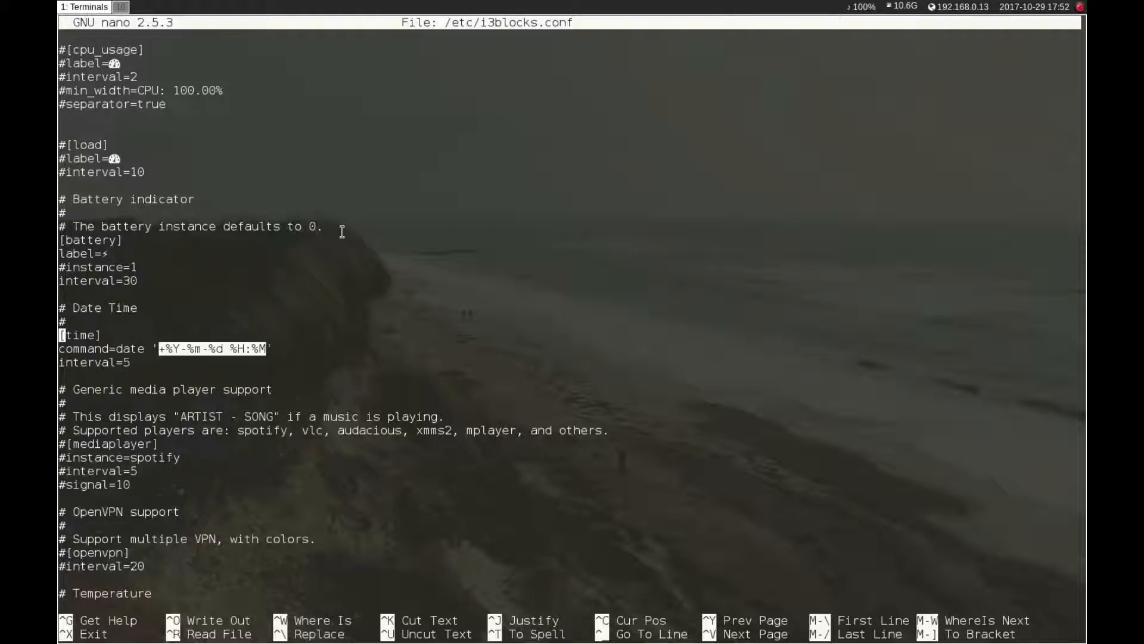
mouse_move(377, 241)
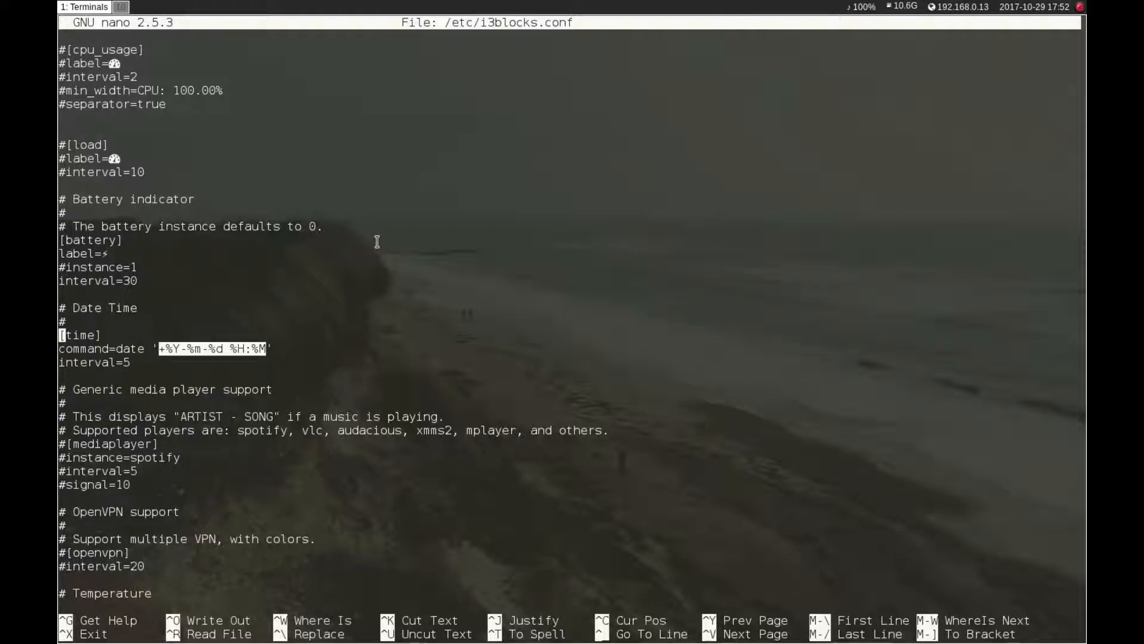
mouse_move(1024, 17)
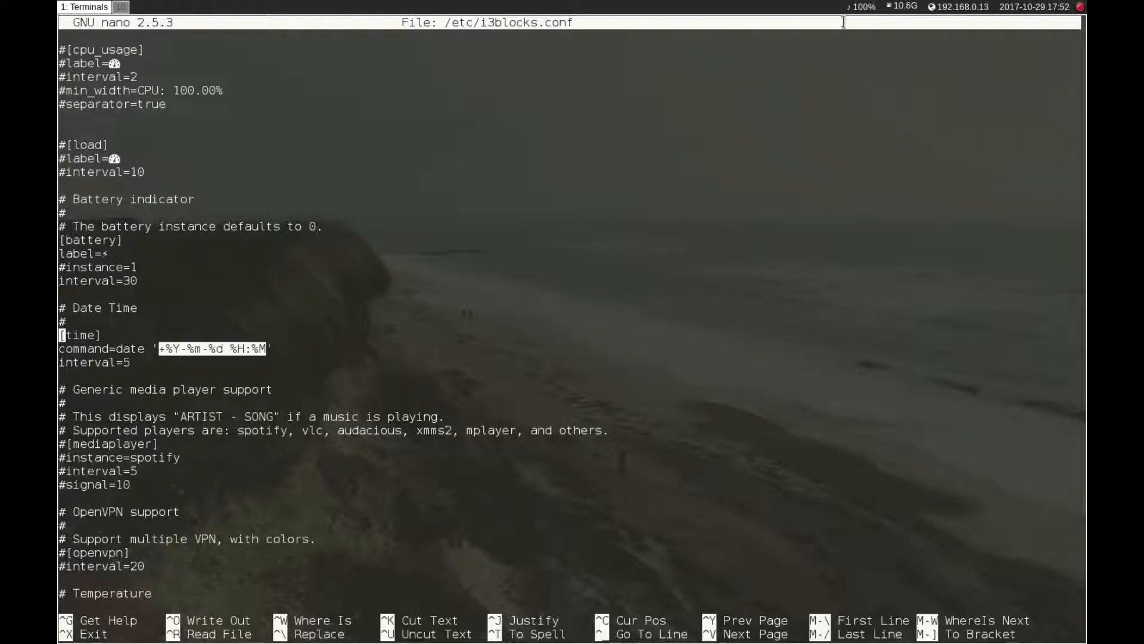
mouse_move(999, 53)
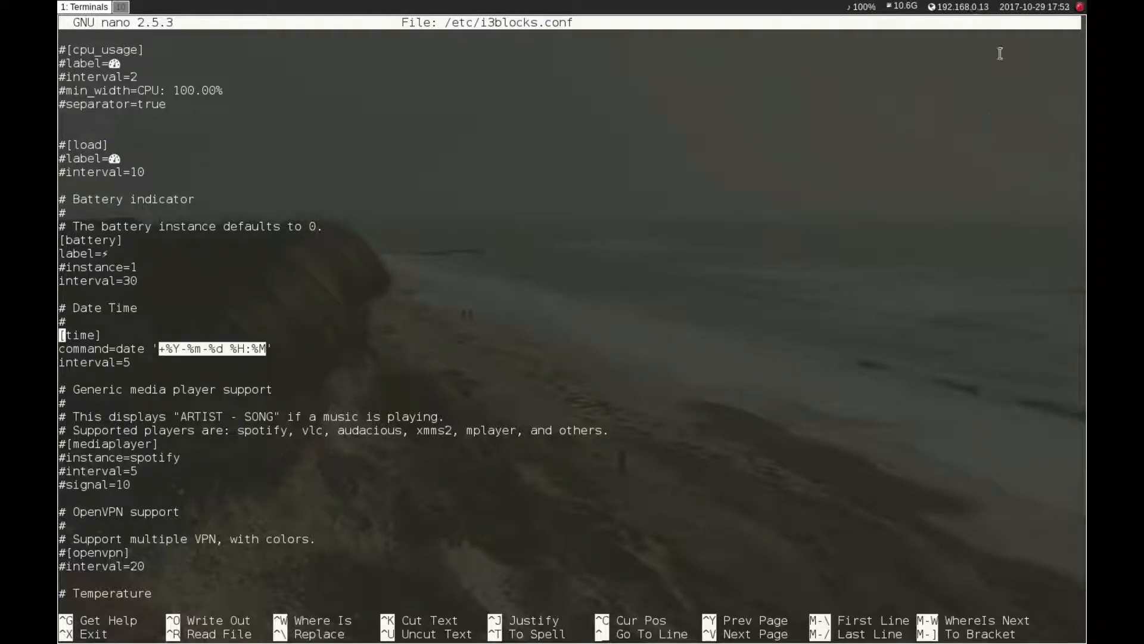
mouse_move(235, 369)
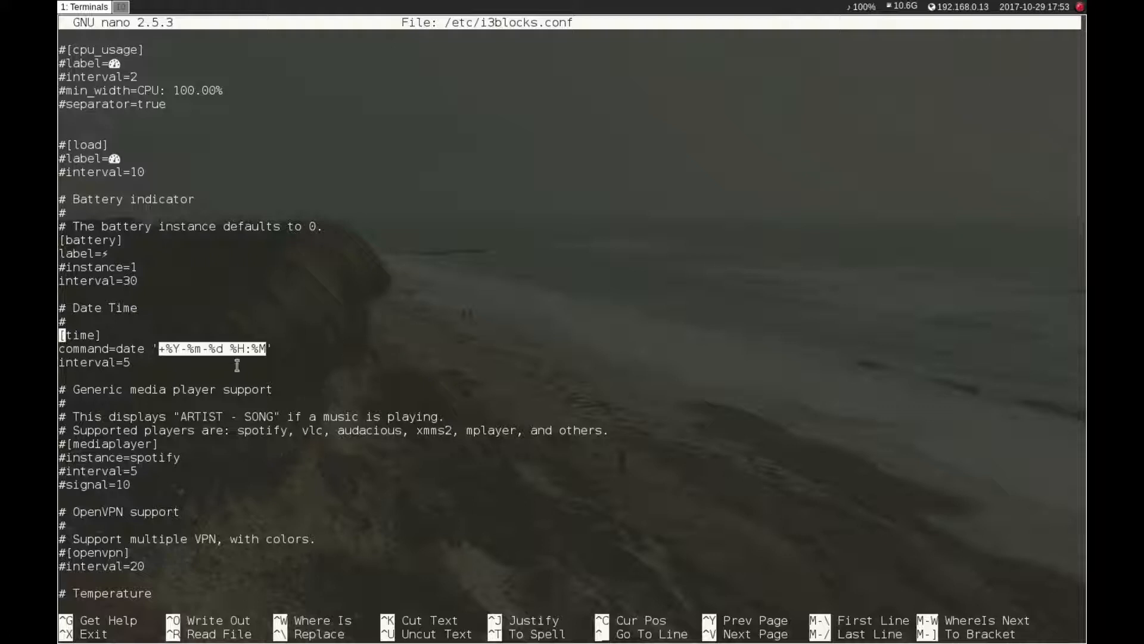
mouse_move(475, 304)
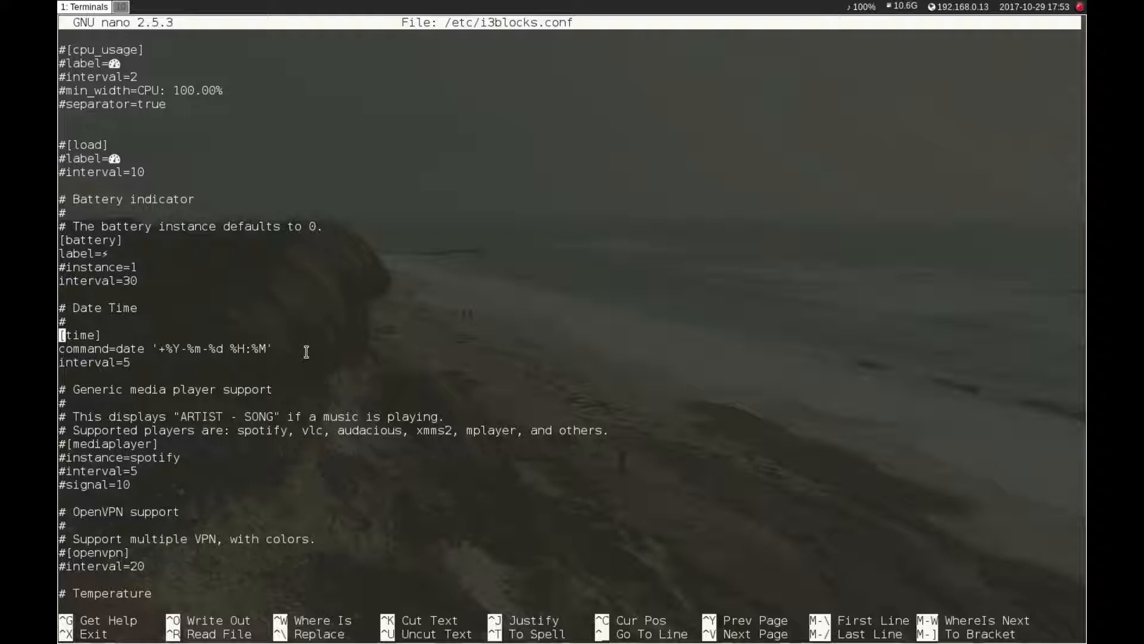
- Scroll through /etc/i3blocks.conf once more, then exit nano without edits
scroll("down", 3)
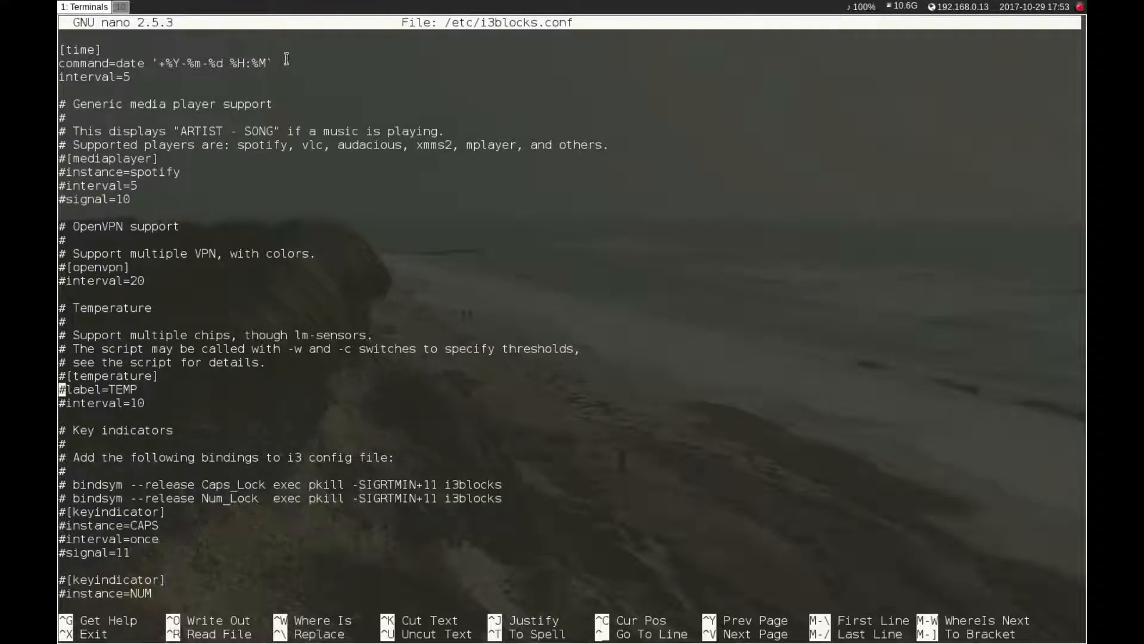
mouse_move(263, 240)
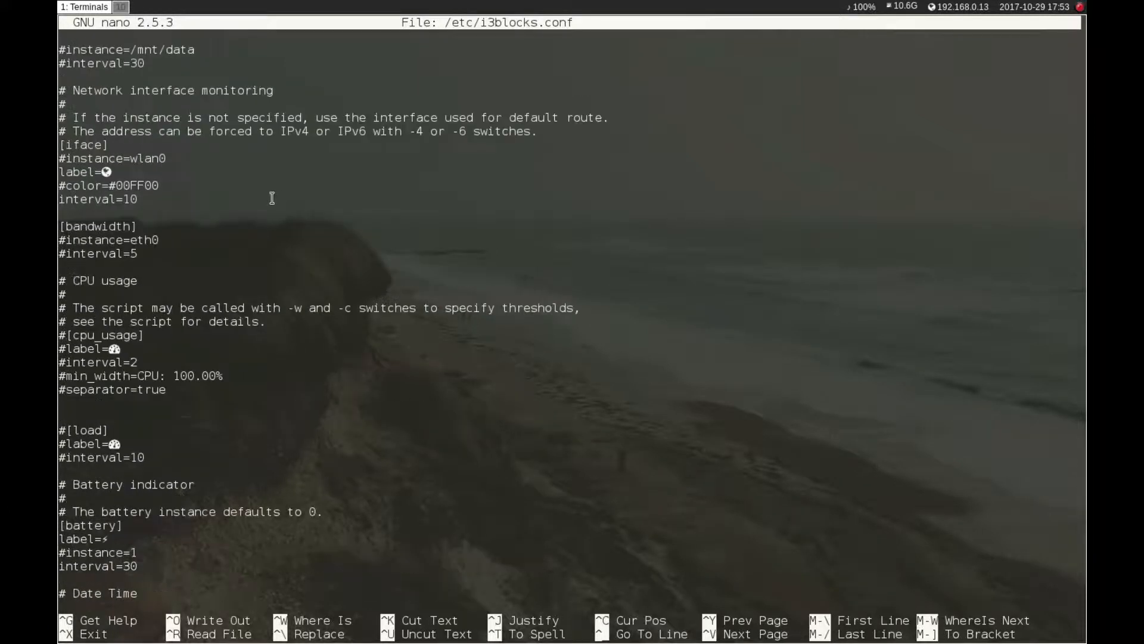
scroll("down", 3)
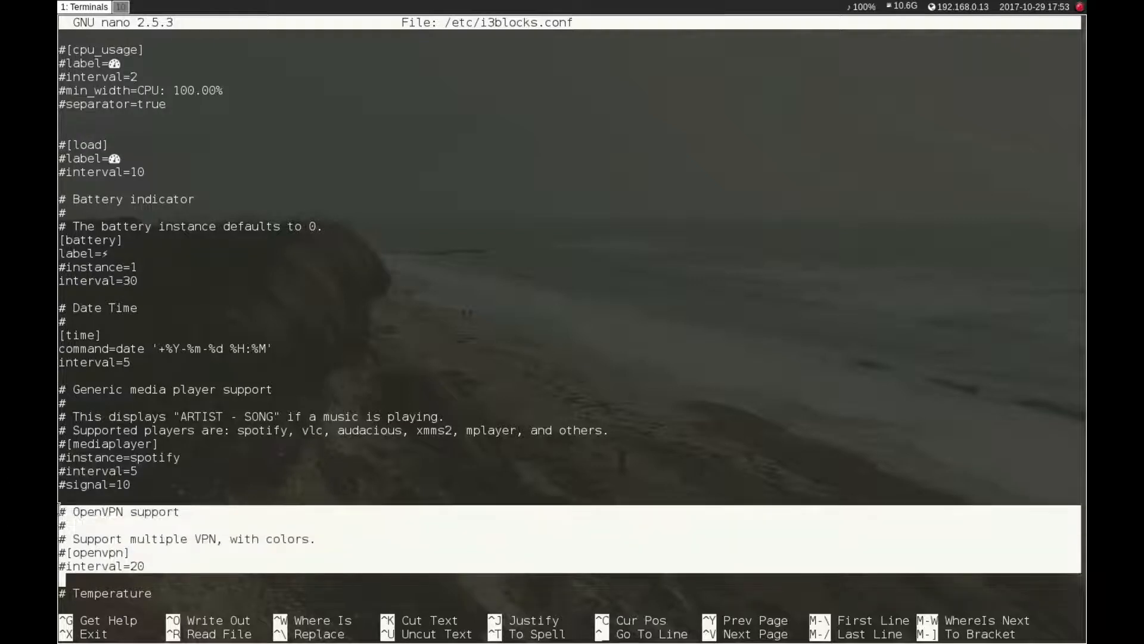
scroll("down", 3)
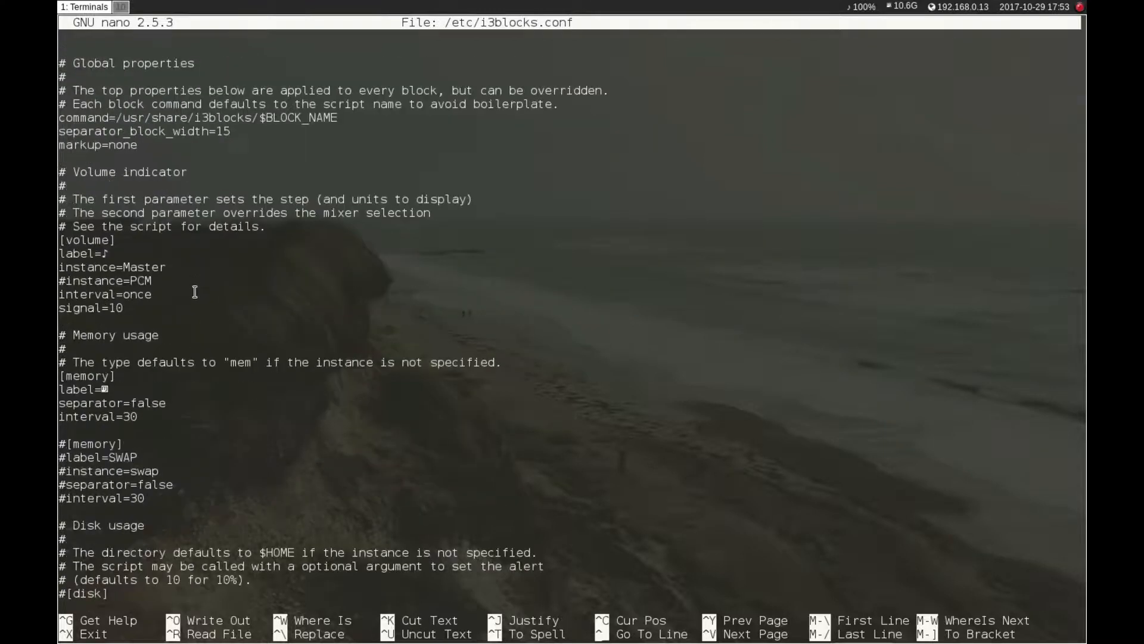
key("ctrl+x")
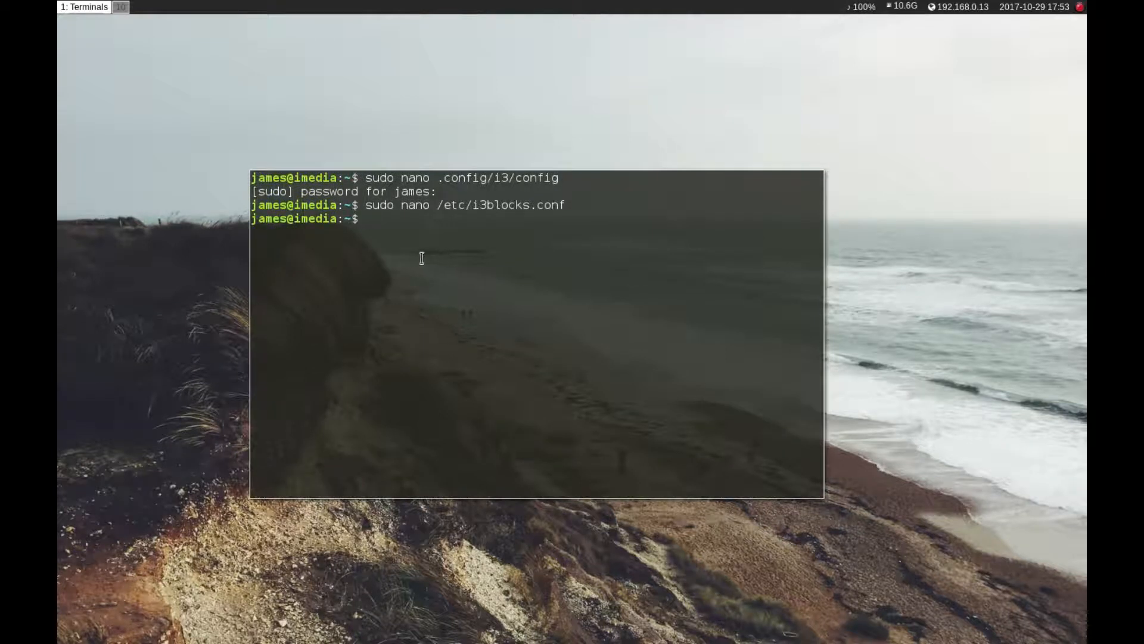
mouse_move(453, 229)
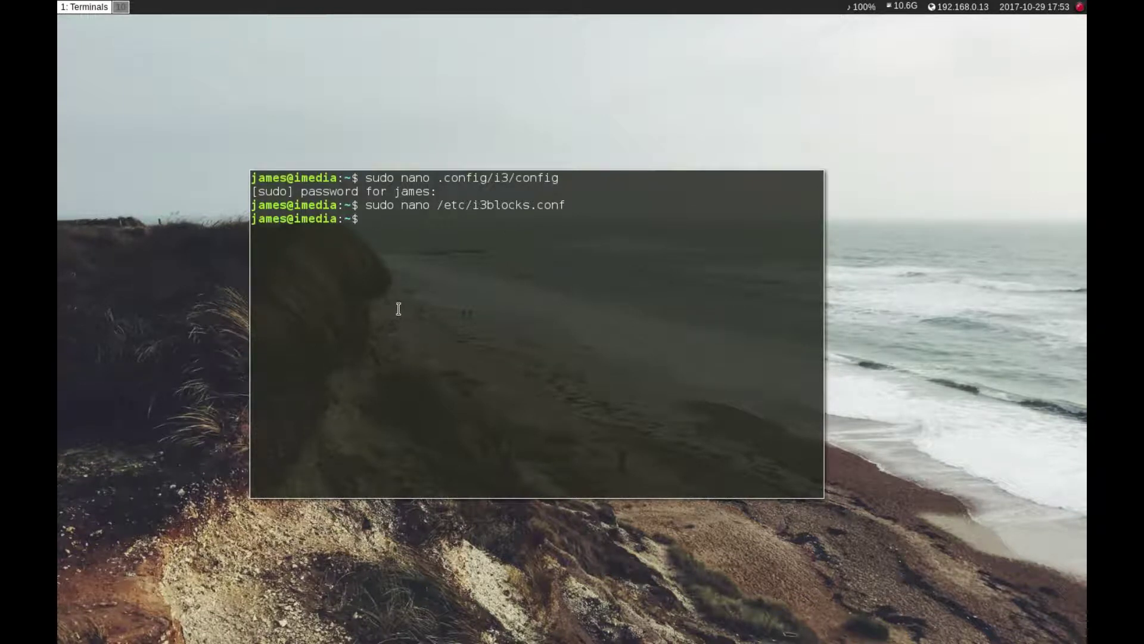
mouse_move(385, 305)
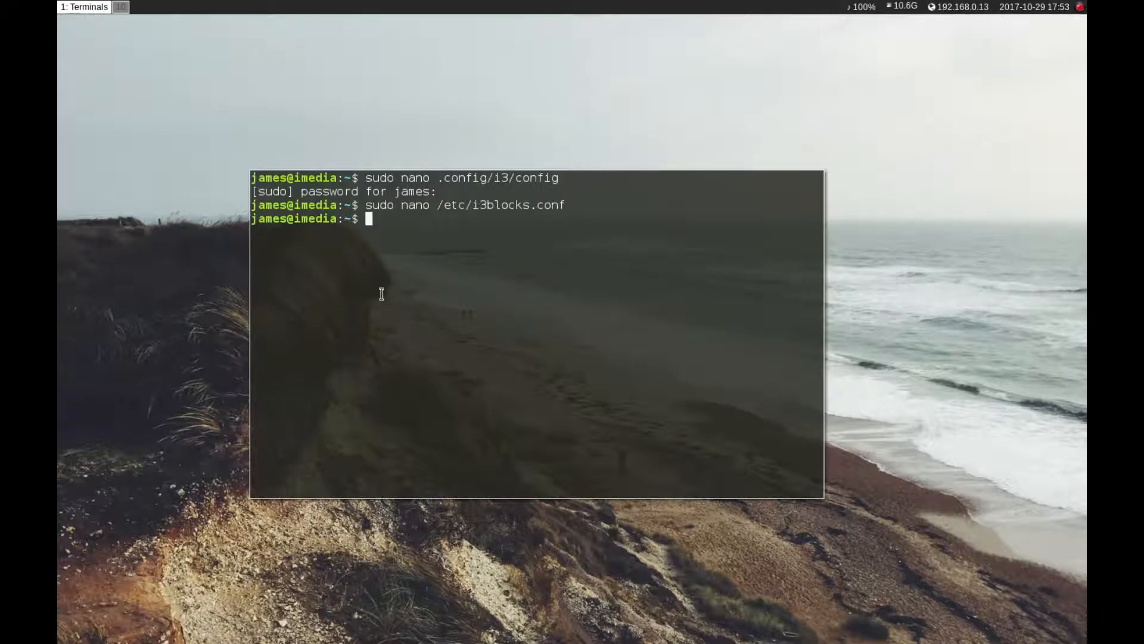
mouse_move(451, 291)
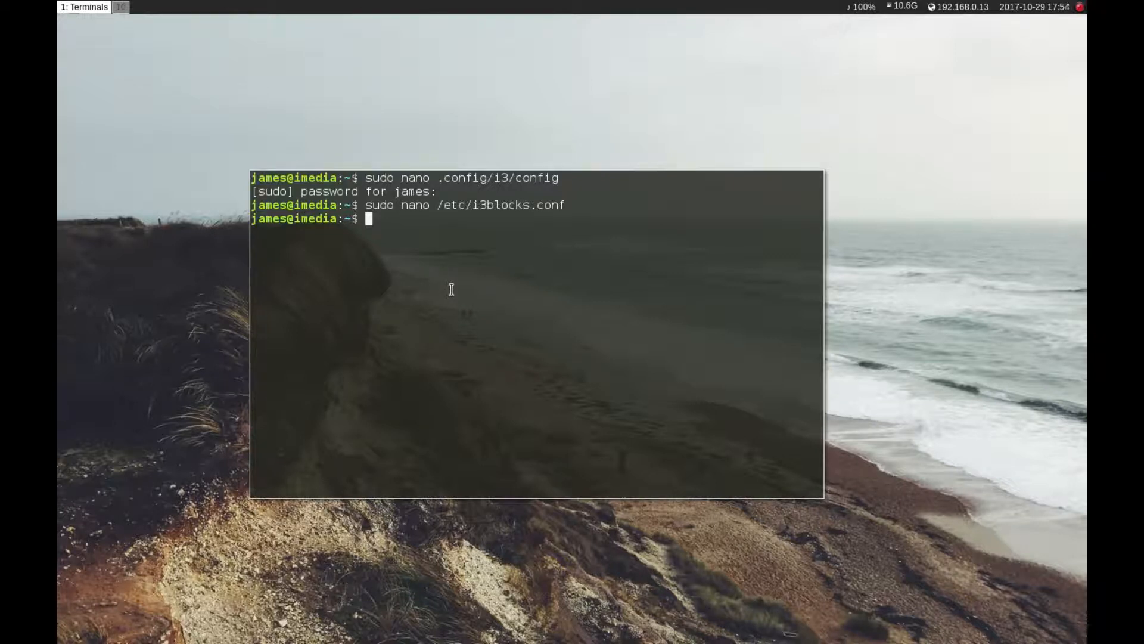
mouse_move(459, 288)
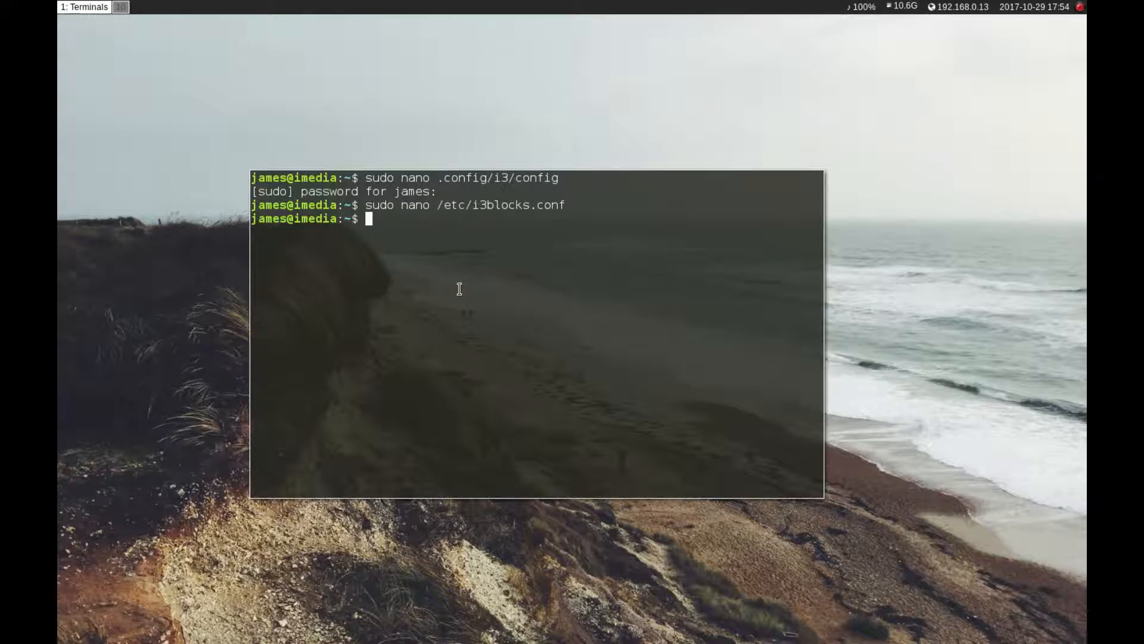
- Run sudo nano on .config/compton.conf using Tab completion
type("sudo nano /etc/i")
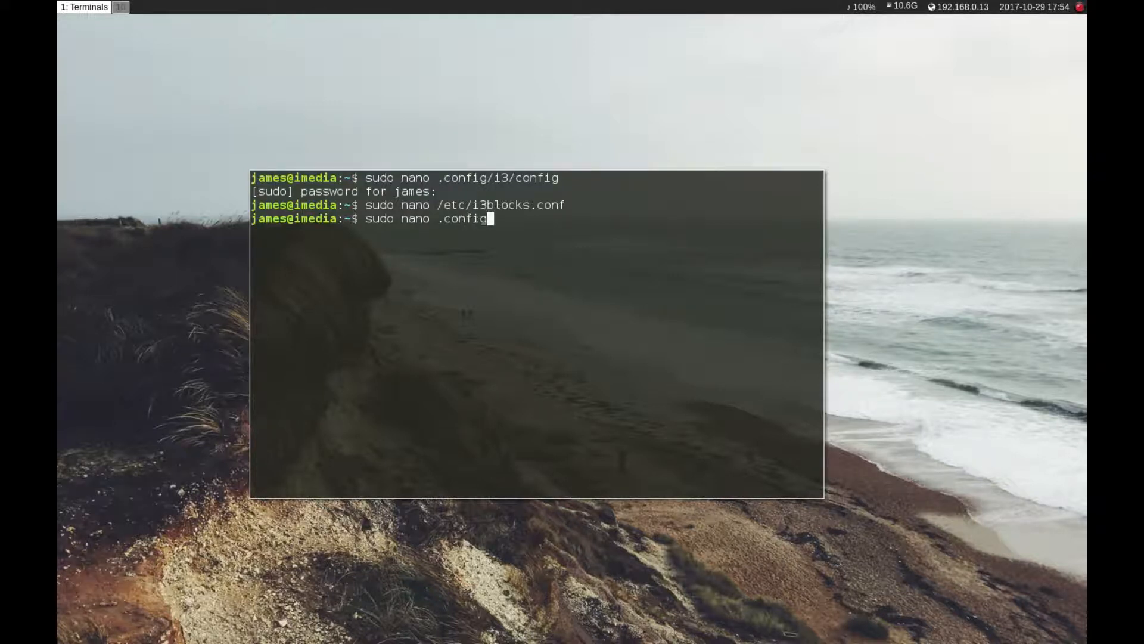
type("/comp")
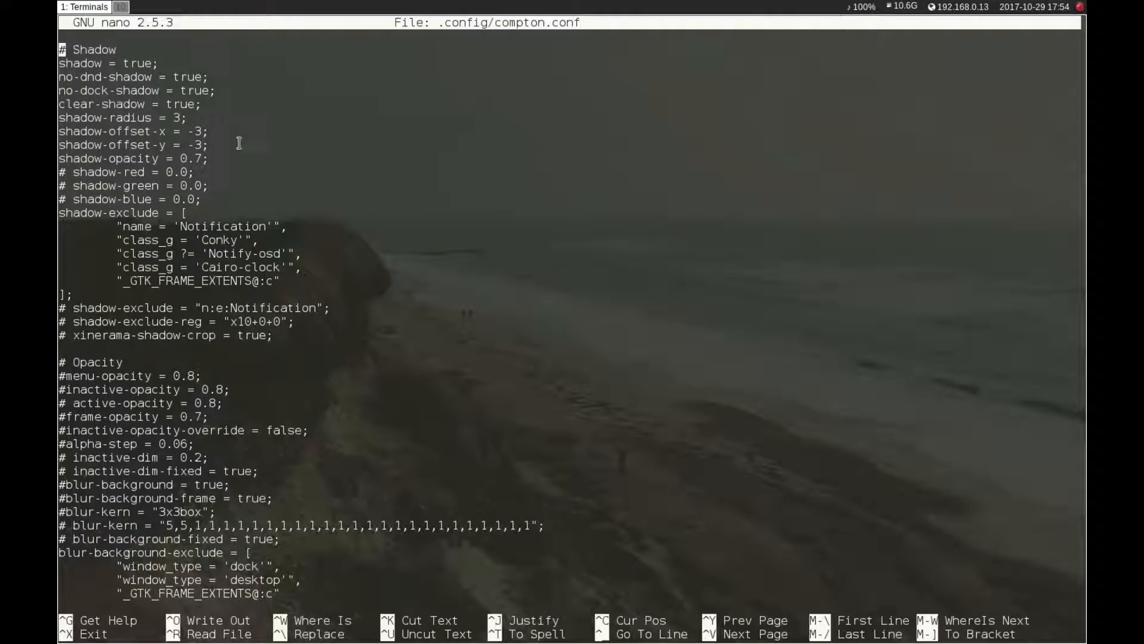
mouse_move(234, 131)
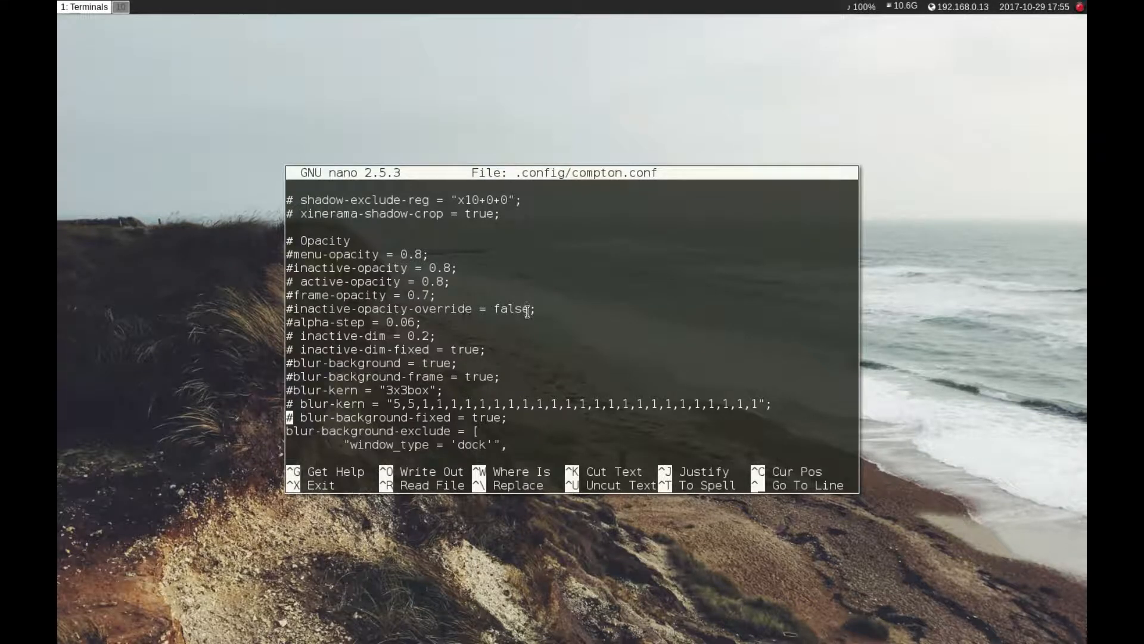
mouse_move(524, 332)
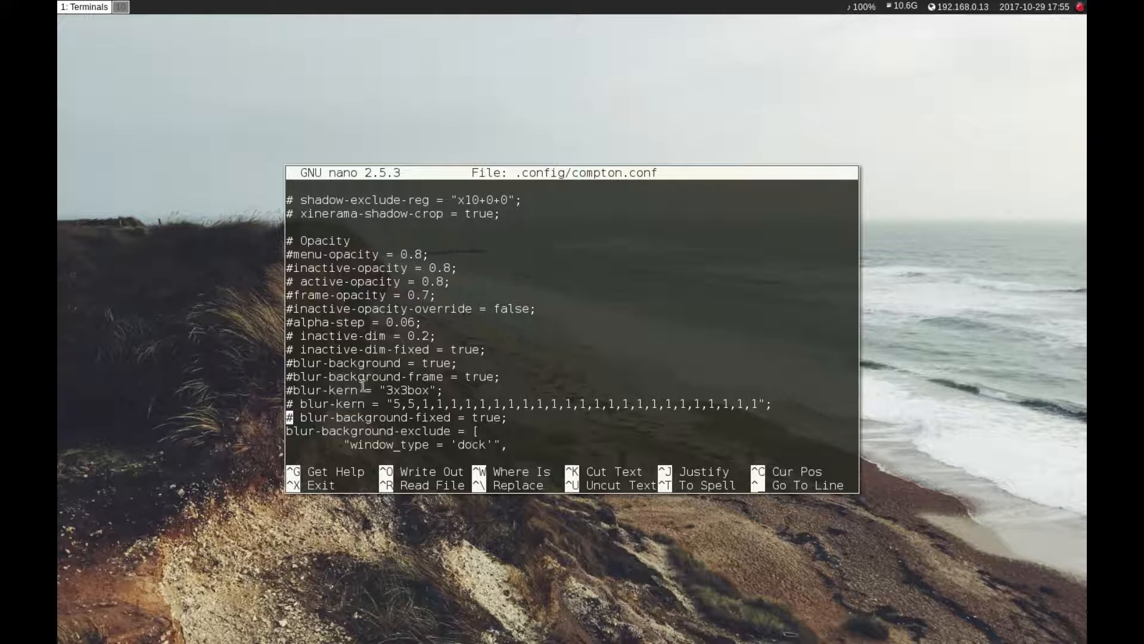
mouse_move(517, 331)
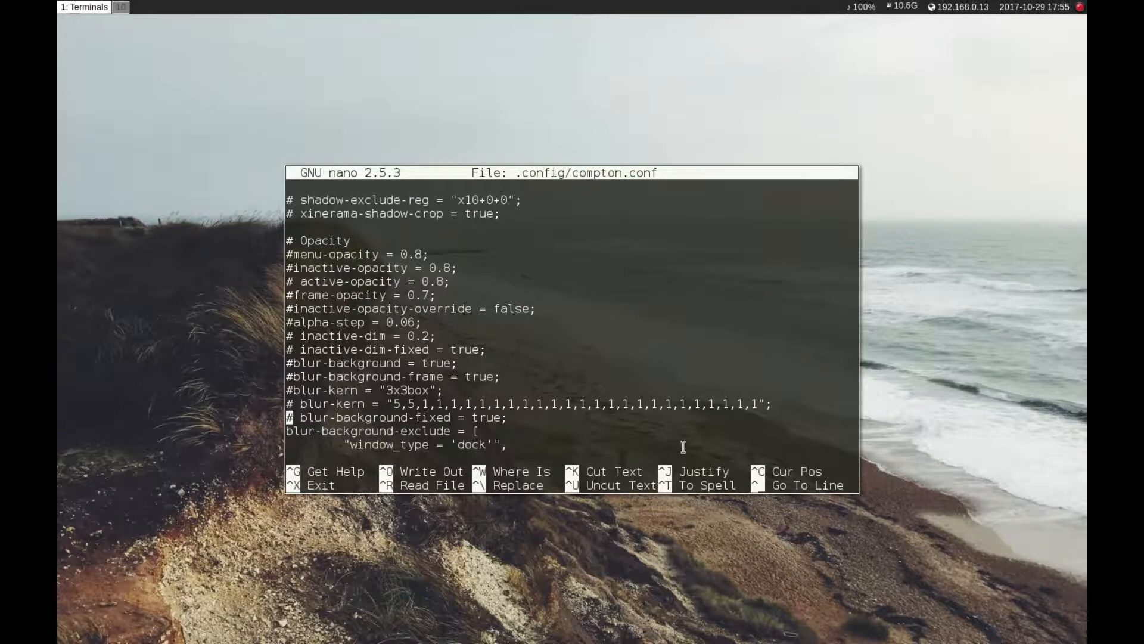
- Exit the compton config and start typing terminal.sexy at the shell prompt
key("ctrl+x")
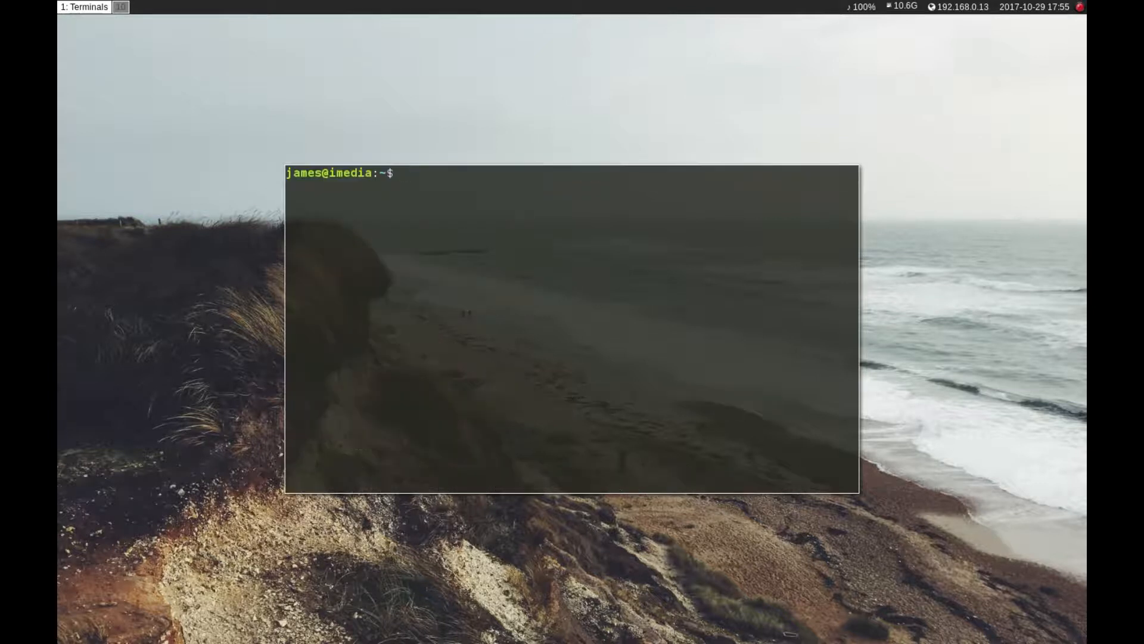
left_click(523, 319)
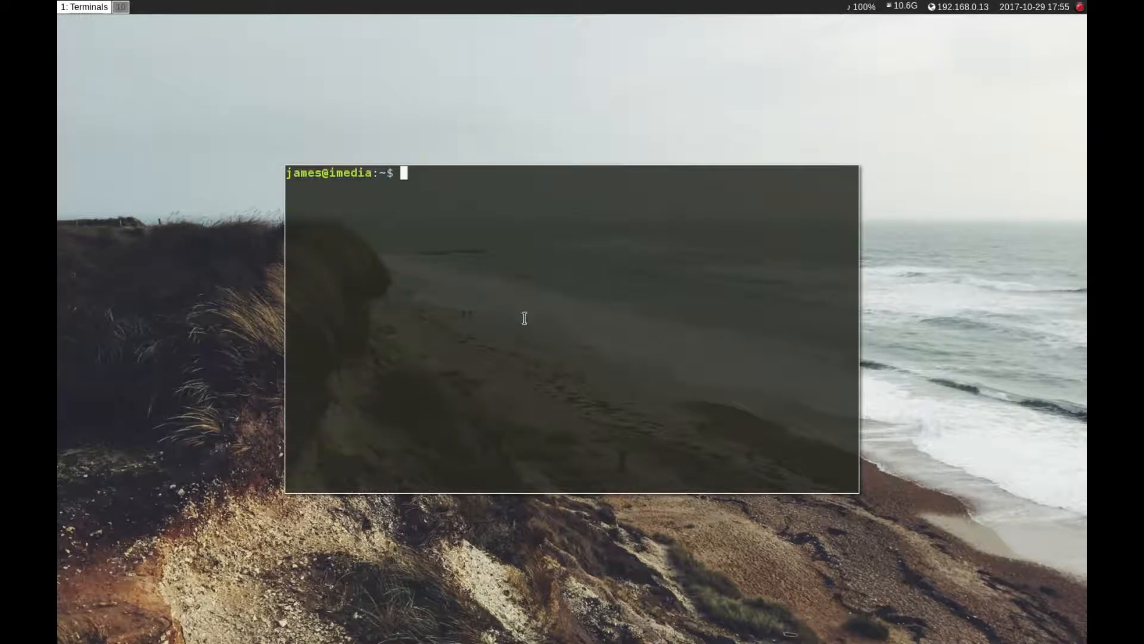
right_click(523, 317)
type("t")
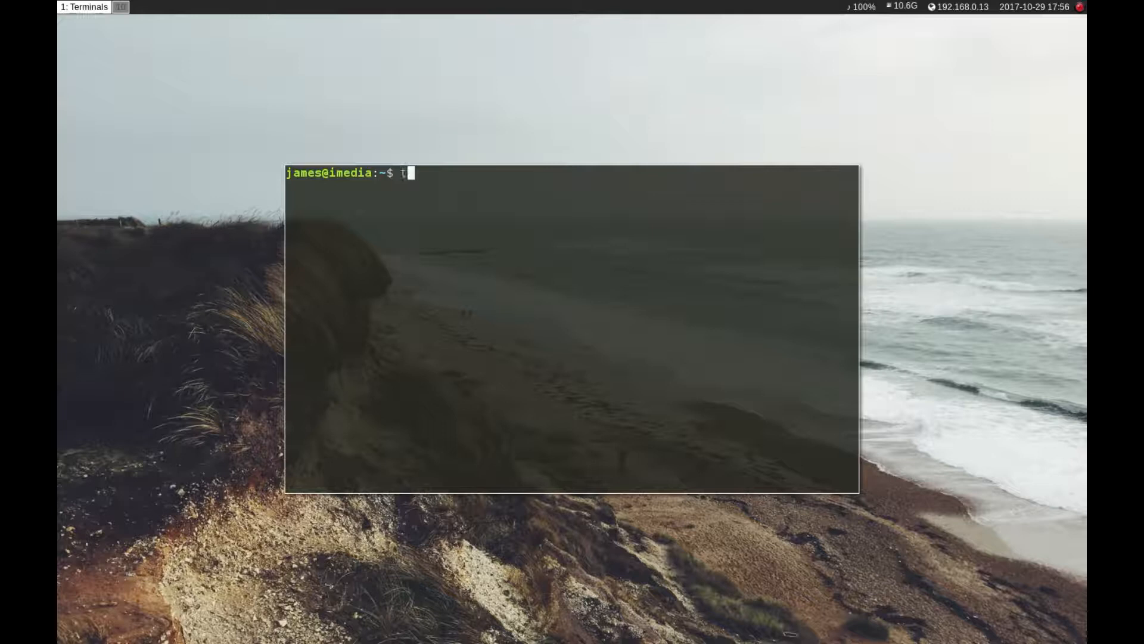
type("erminal.se")
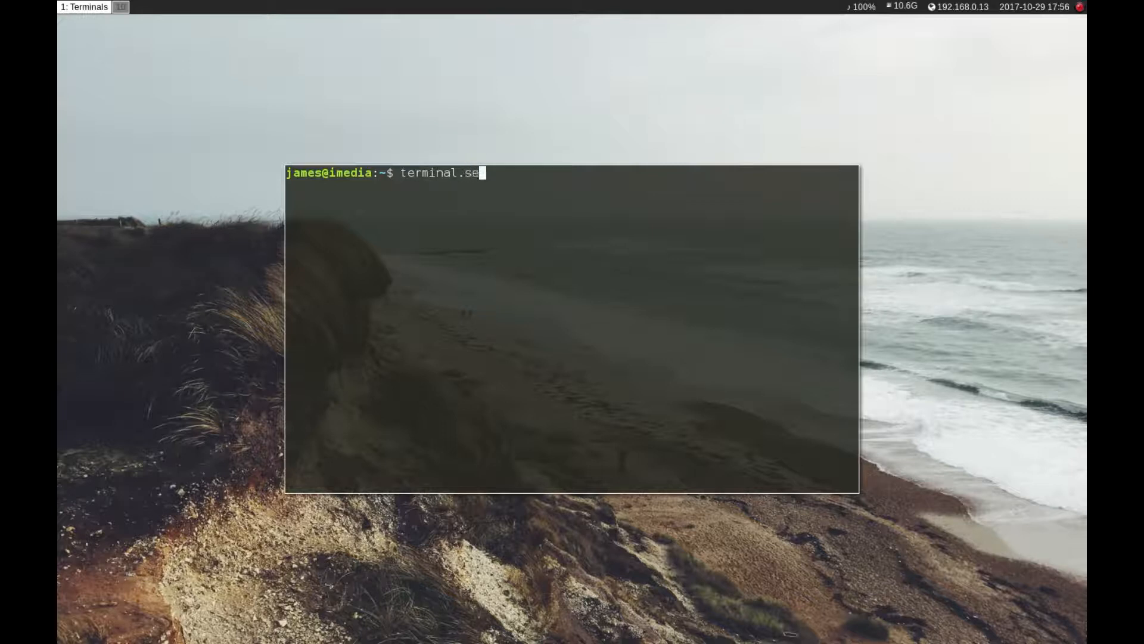
type("xy")
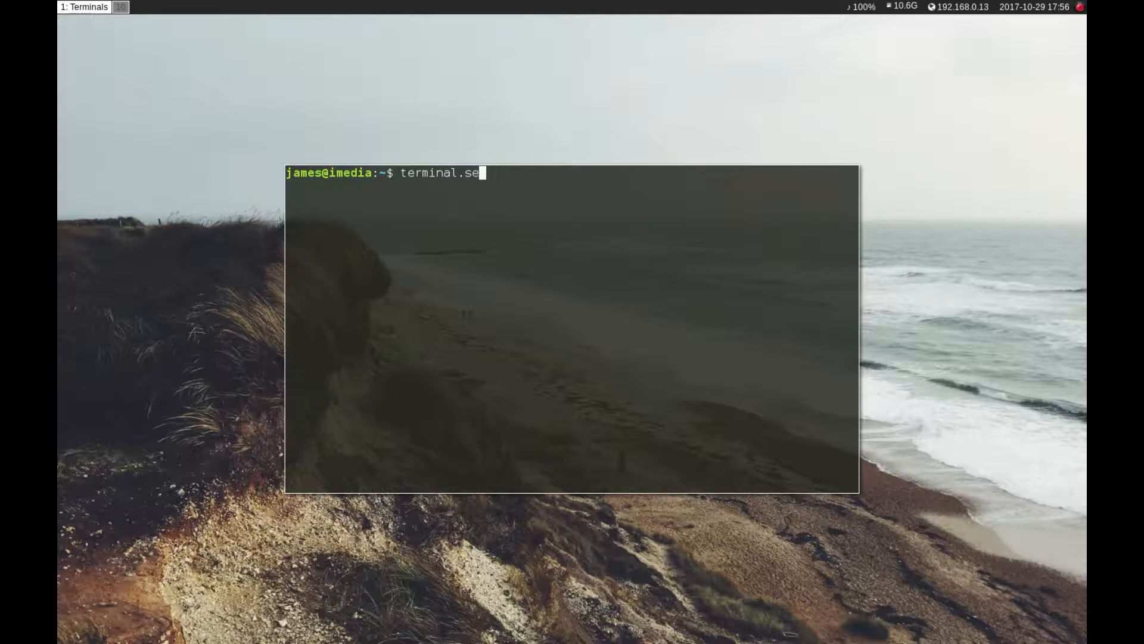
right_click(496, 252)
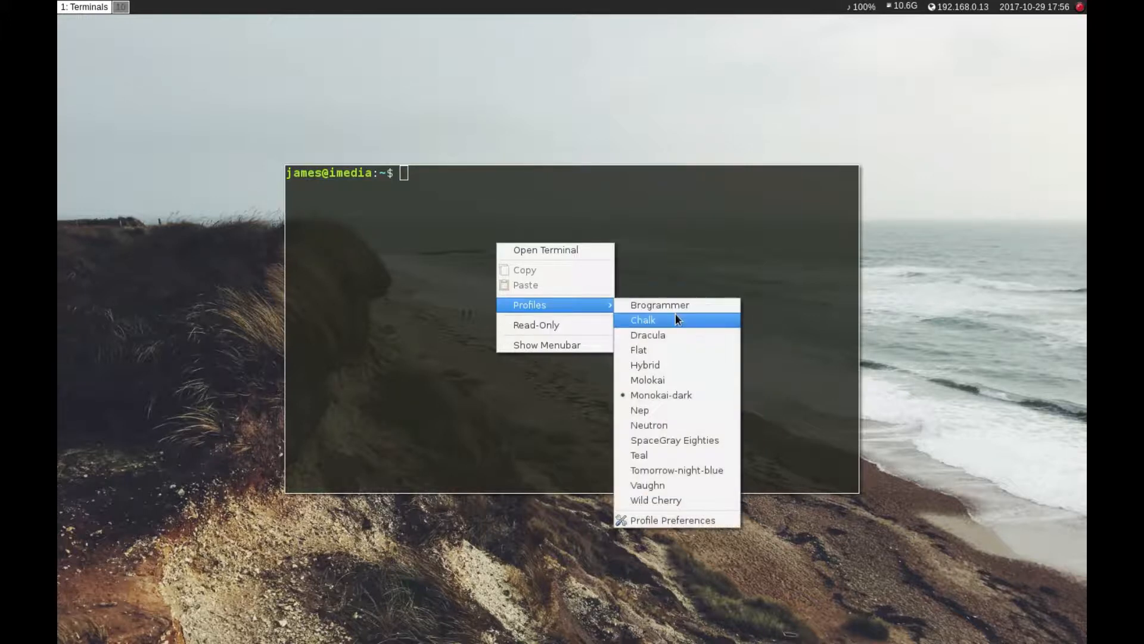
left_click(673, 520)
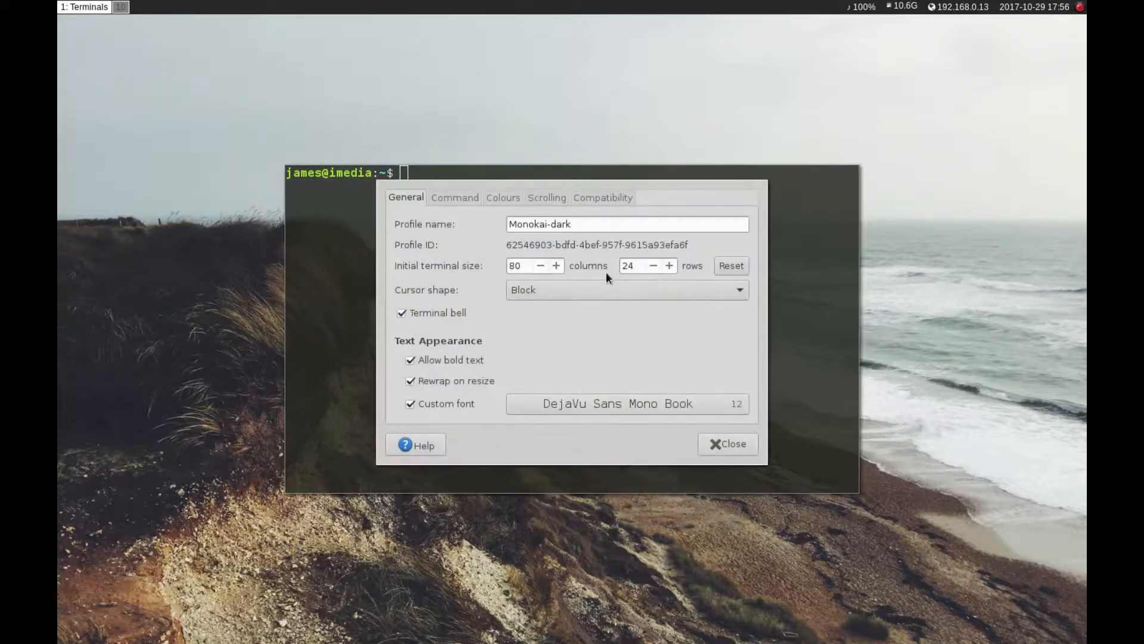
left_click(603, 197)
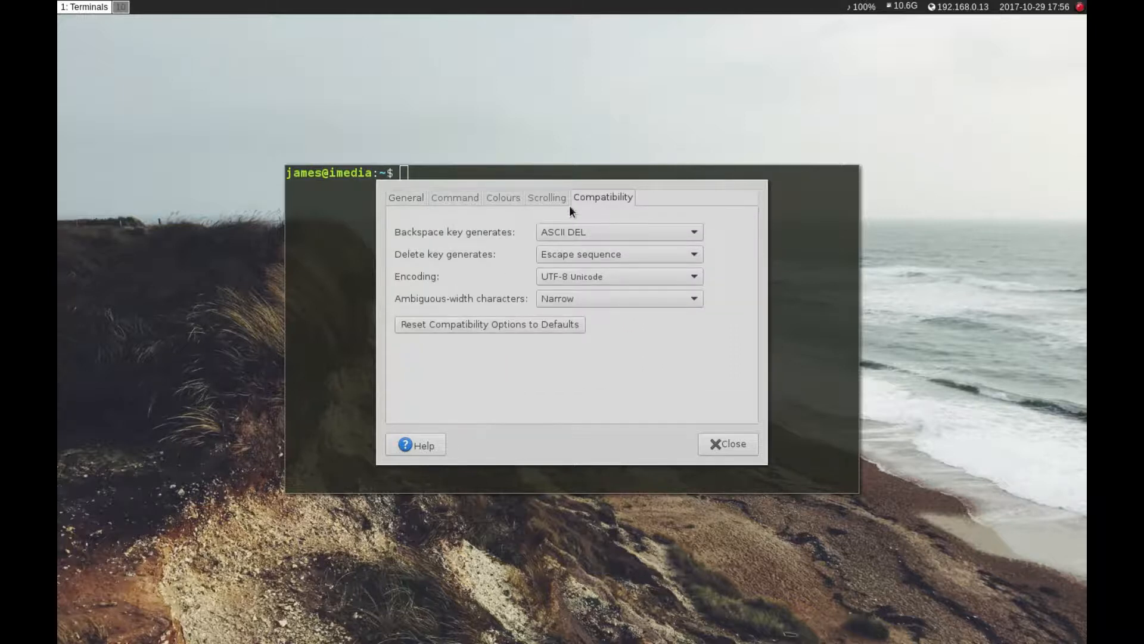
left_click(454, 197)
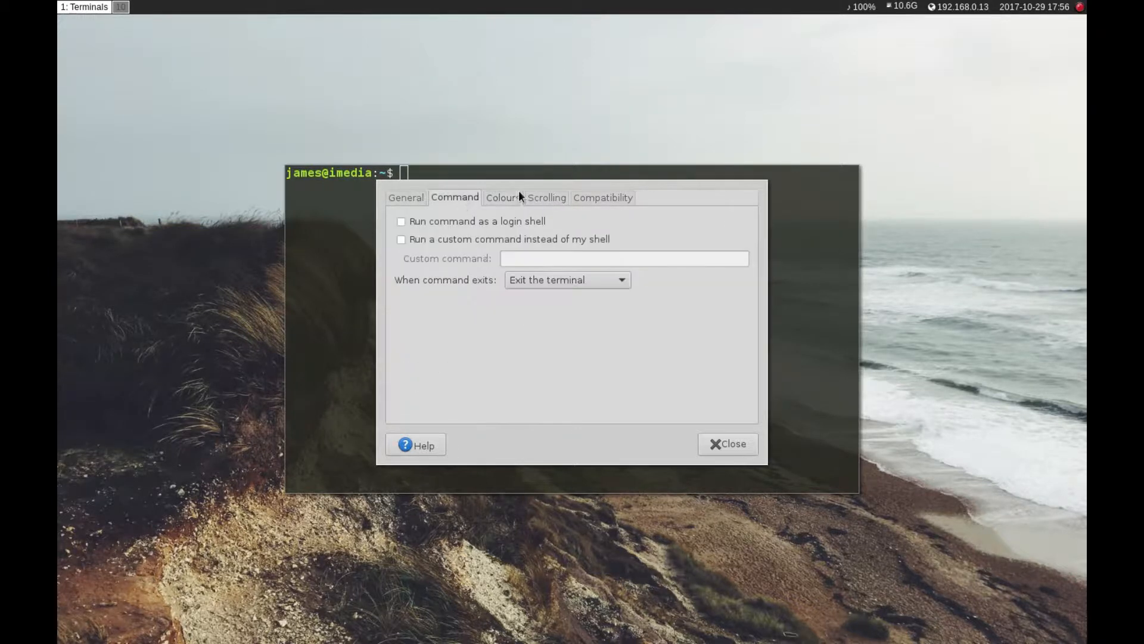
left_click(503, 197)
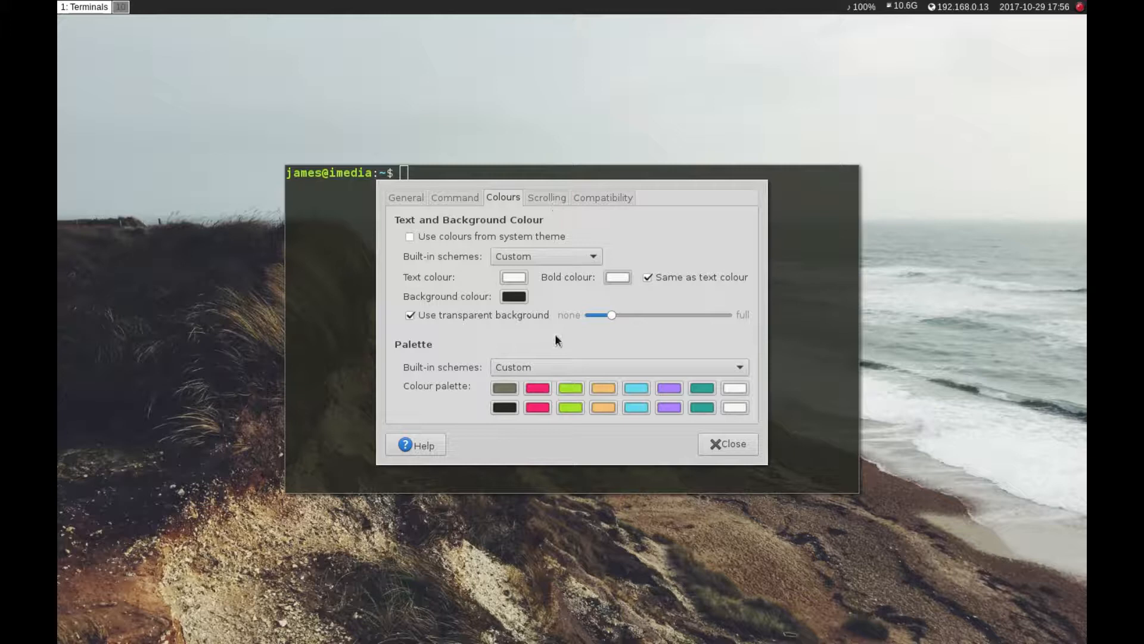
mouse_move(306, 325)
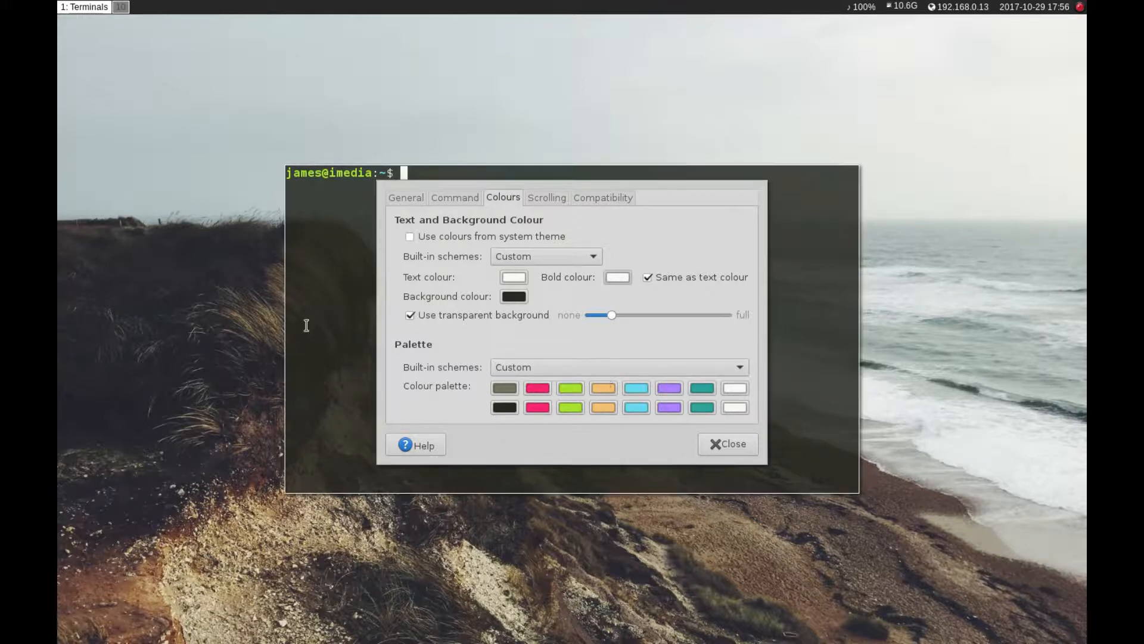
left_click(728, 444)
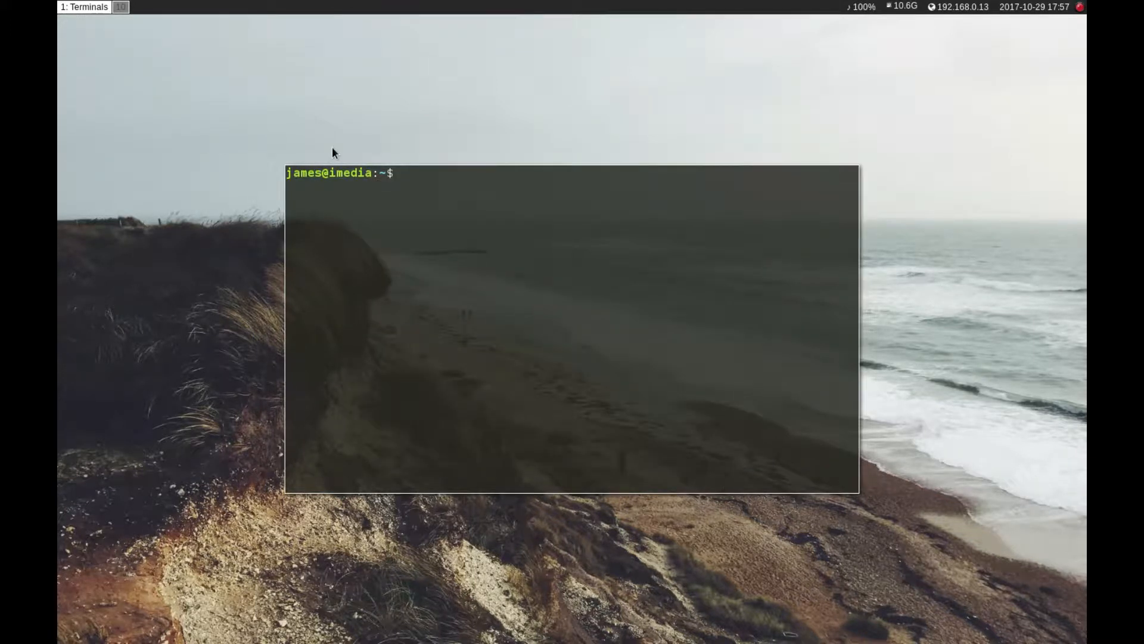
type("ranger")
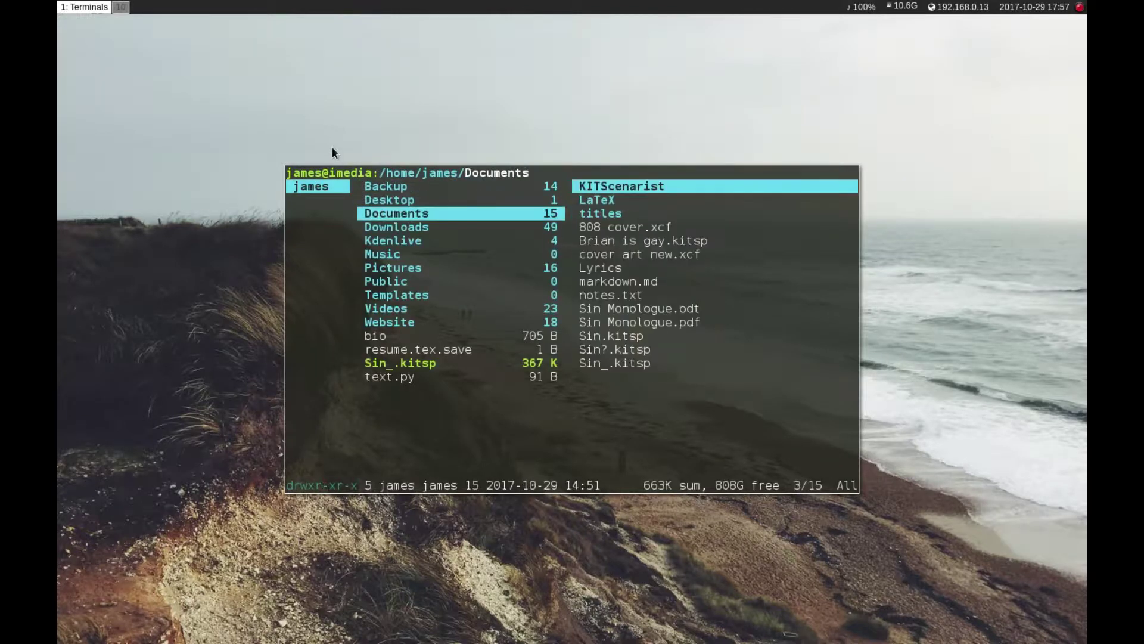
left_click(392, 241)
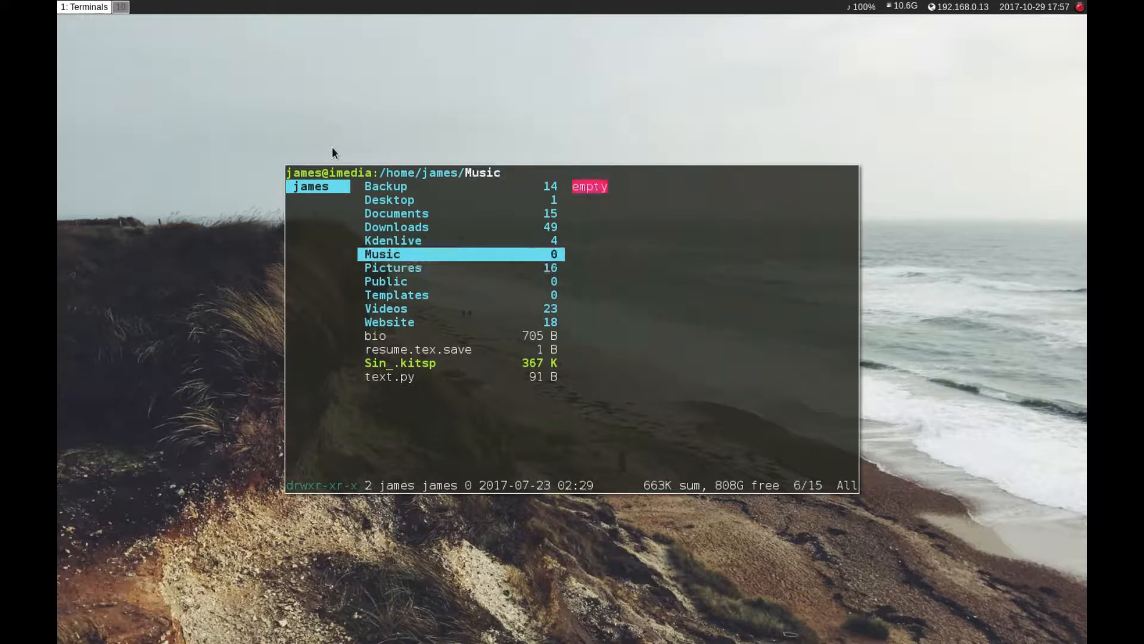
left_click(397, 227)
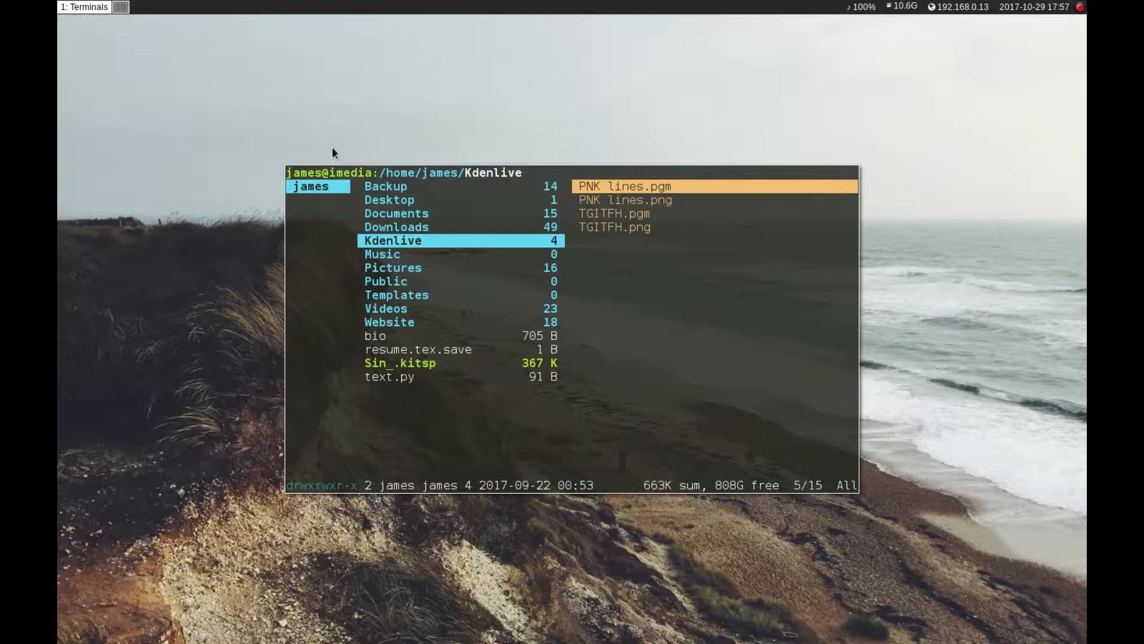
mouse_move(595, 167)
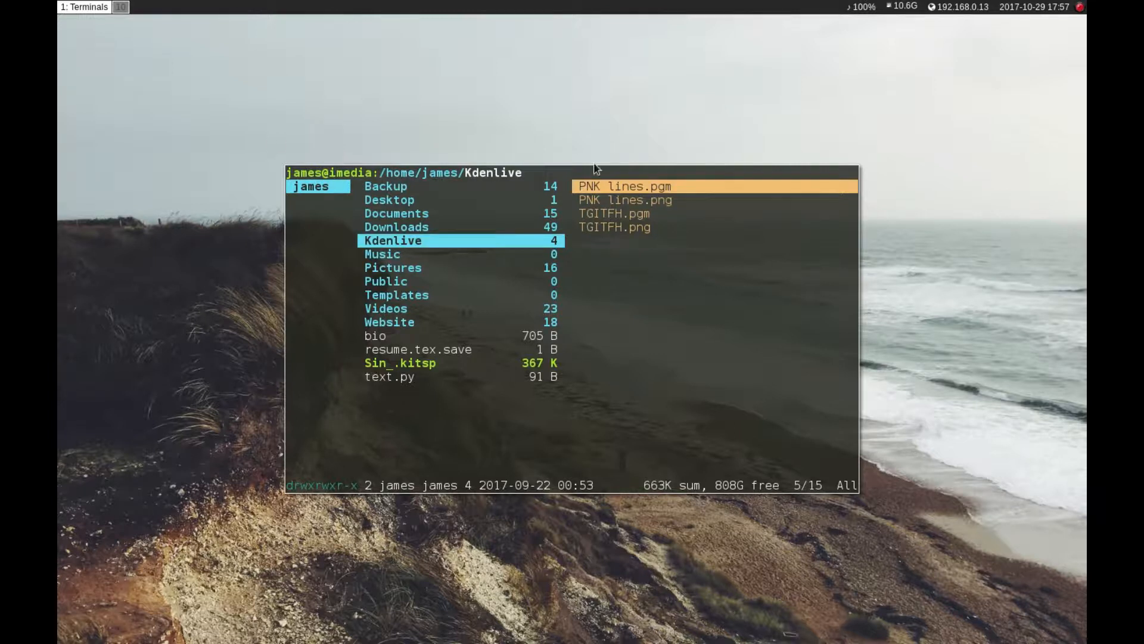
mouse_move(479, 320)
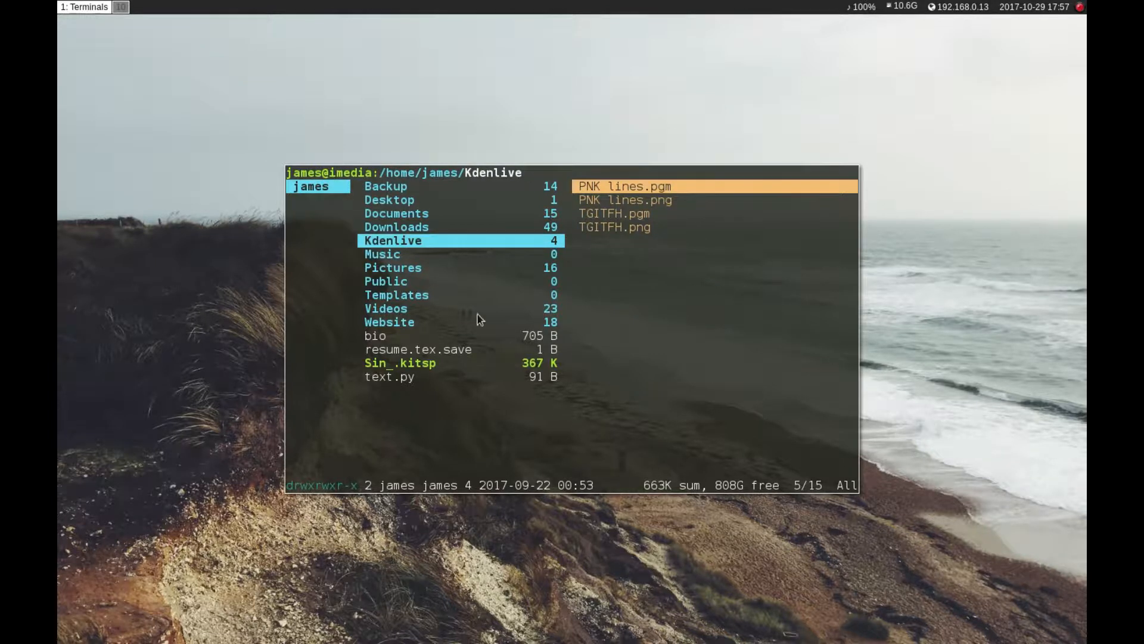
mouse_move(450, 307)
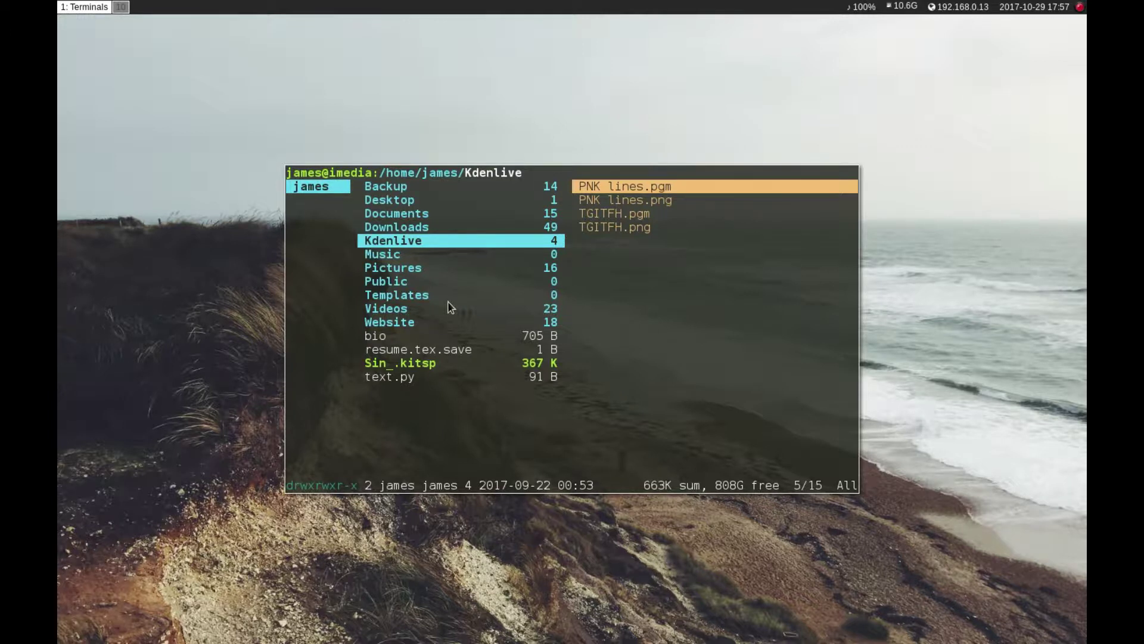
mouse_move(441, 209)
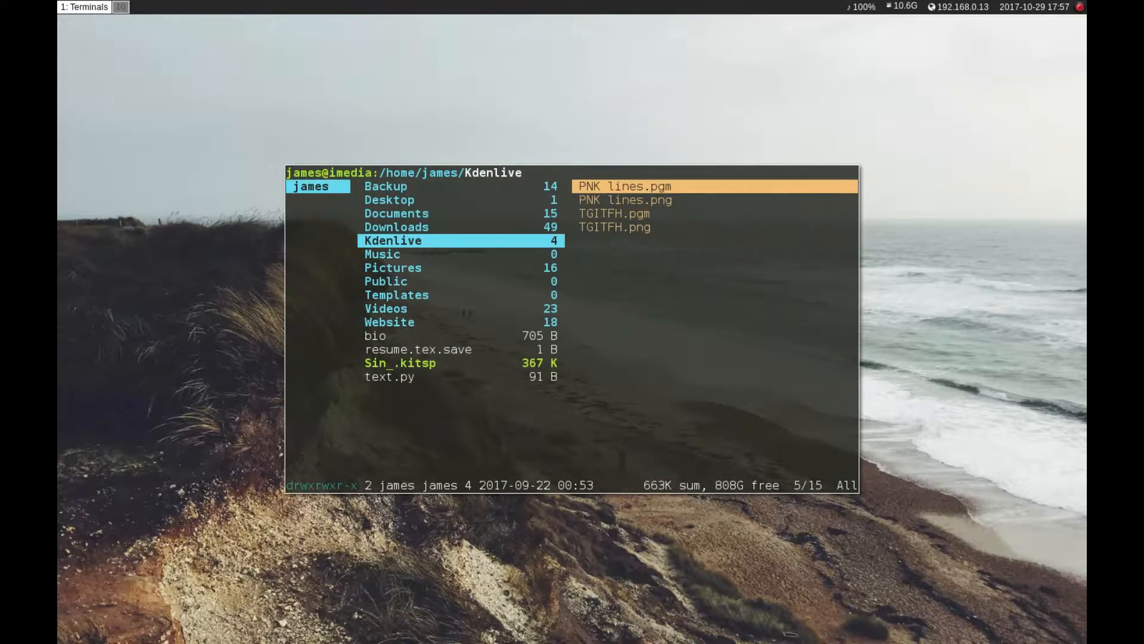
key("q")
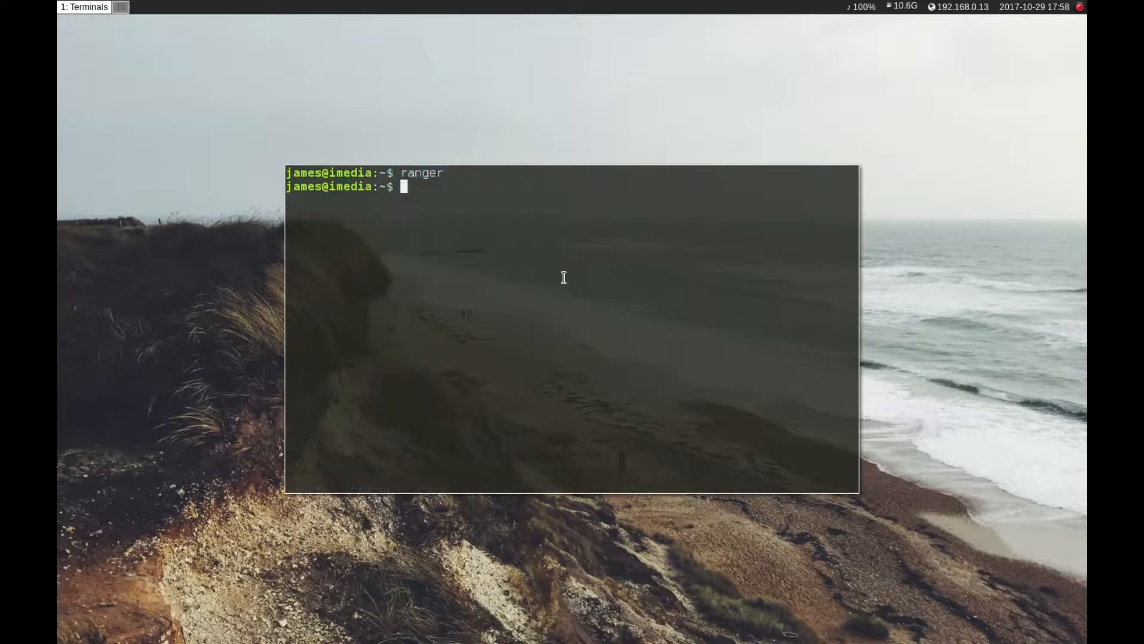
- Launch the cmus music player and quit it back to a cleared prompt
type("cmus")
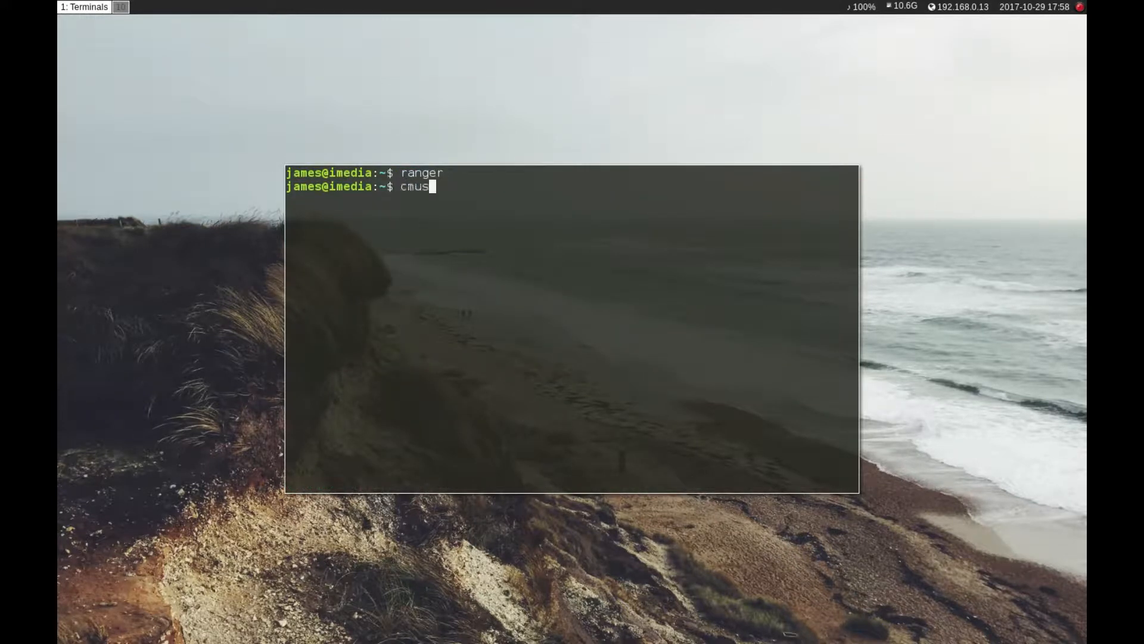
key("Return")
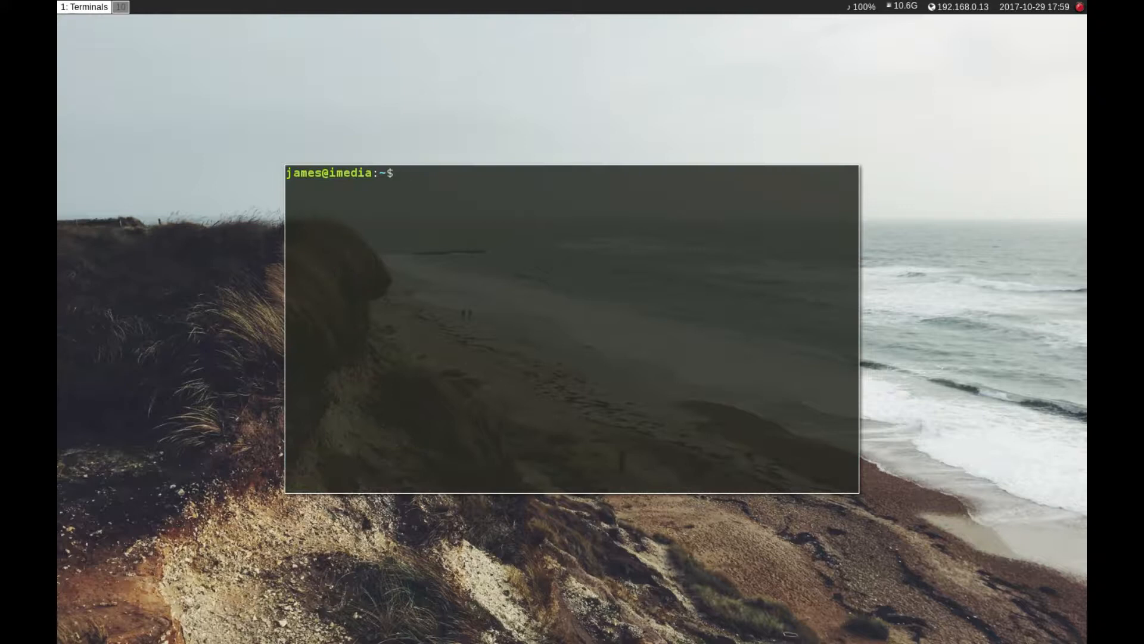
type("calc")
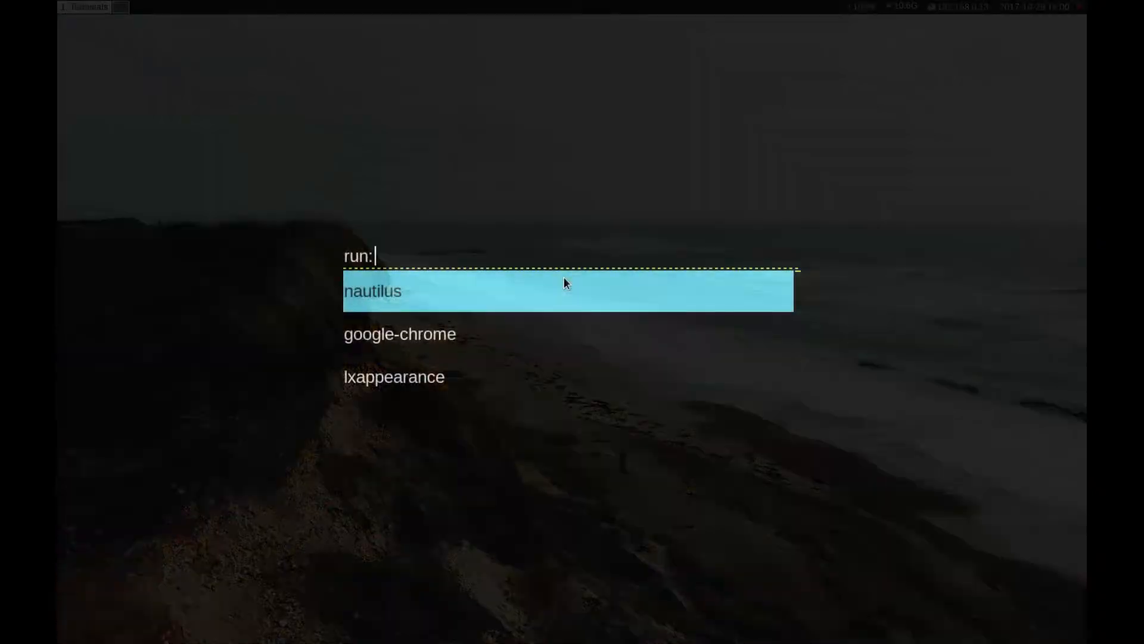
- Arrow down the rofi program list to lxappearance and launch it
key("Down")
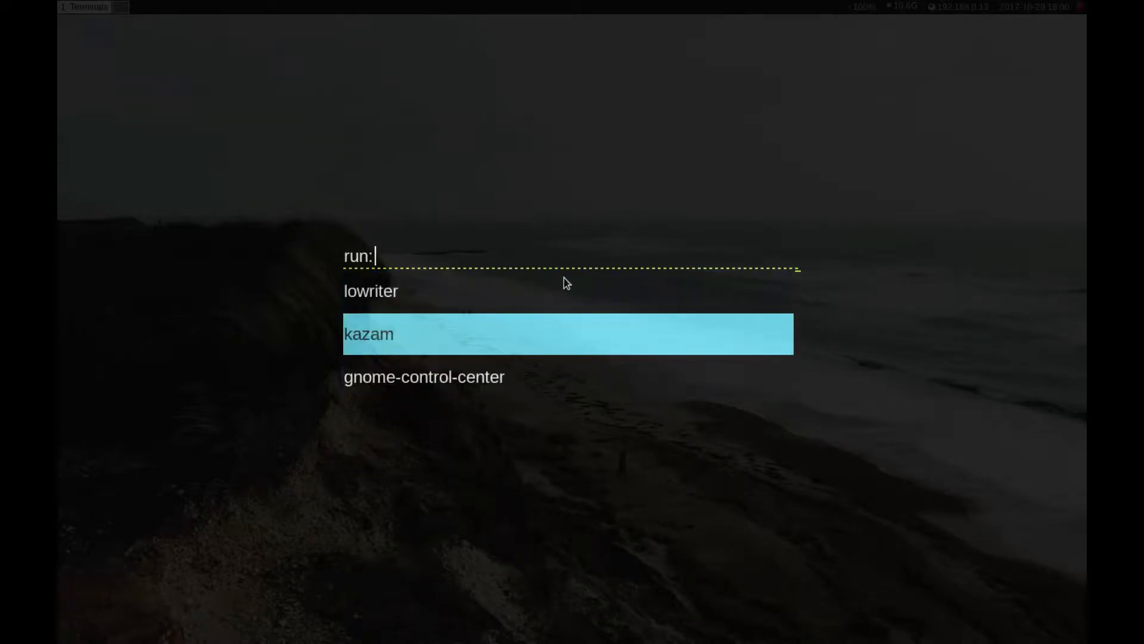
key("Down")
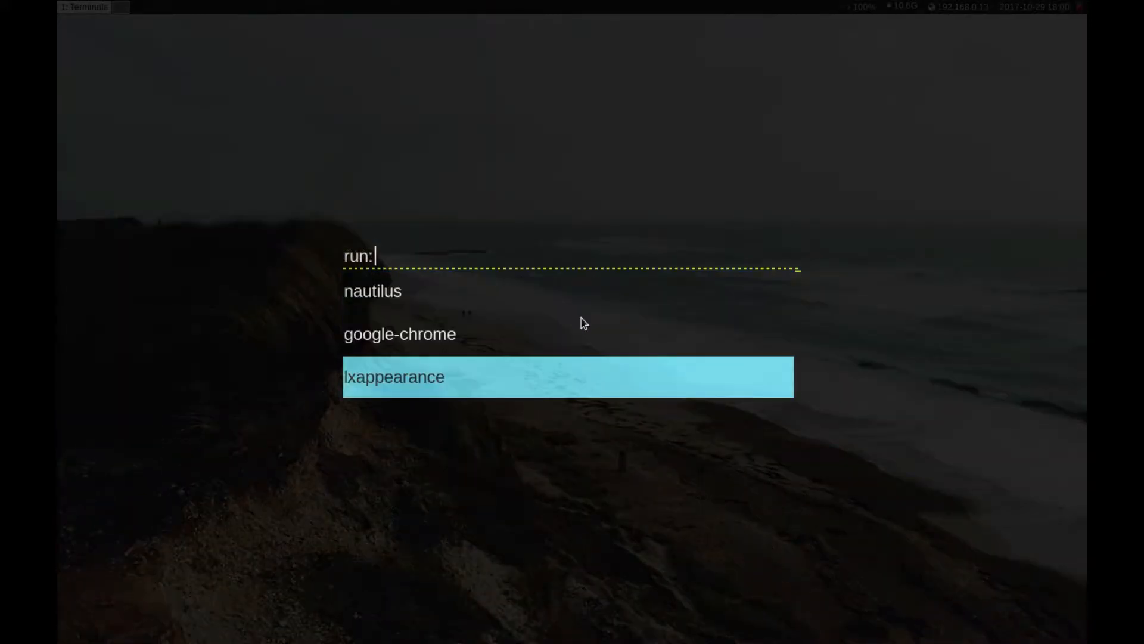
key("Return")
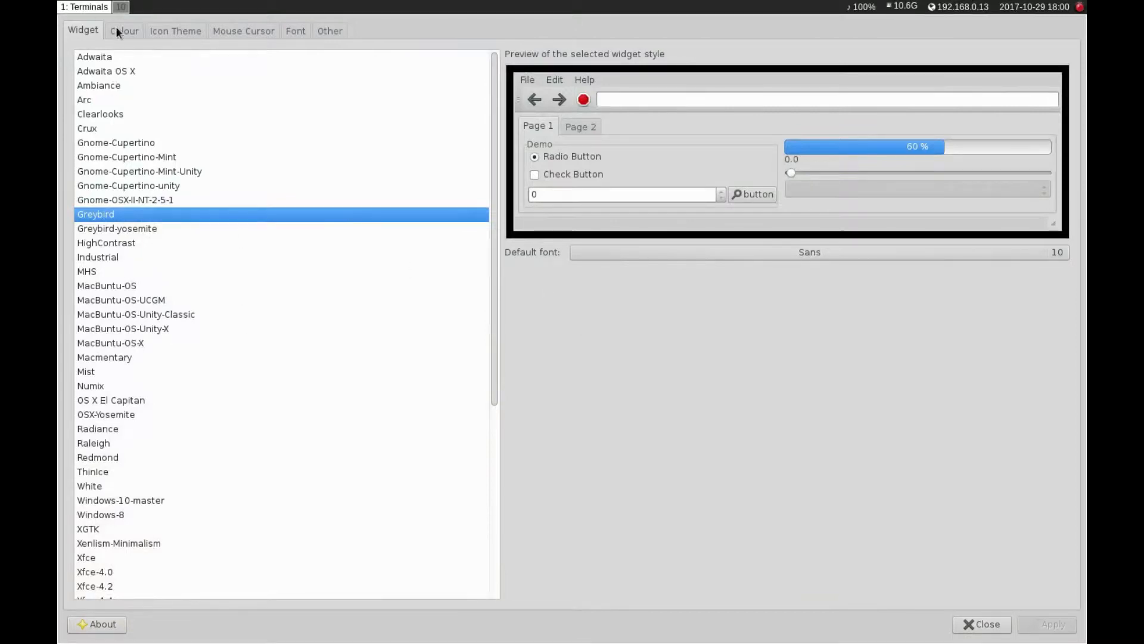
- Browse the Icon Theme, Mouse Cursor and Other tabs, then close LXAppearance
left_click(176, 31)
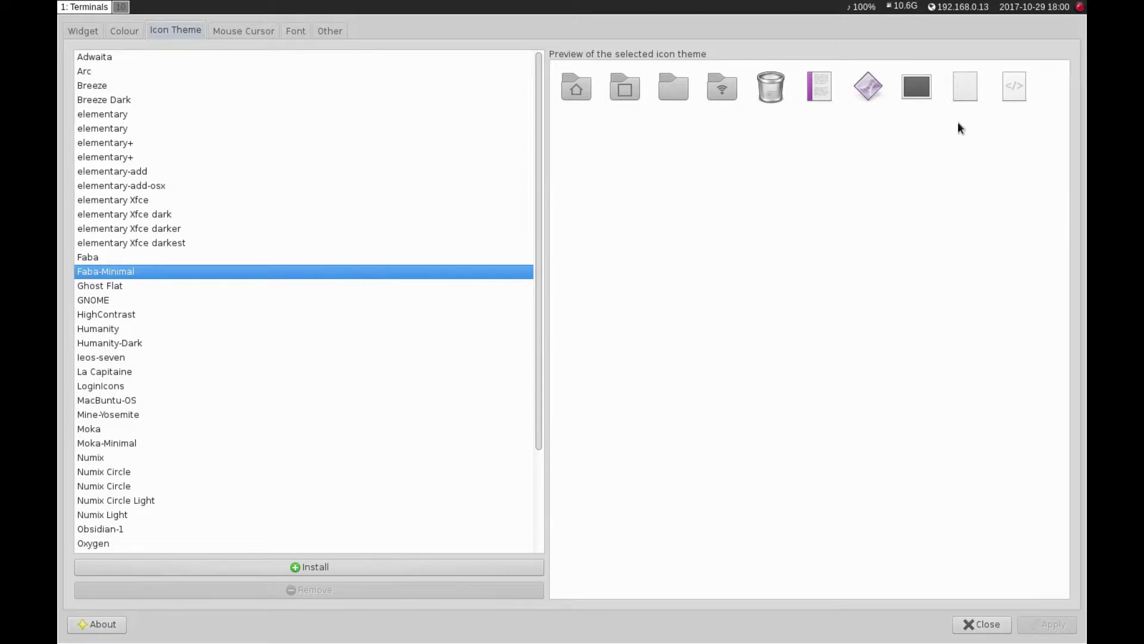
mouse_move(658, 156)
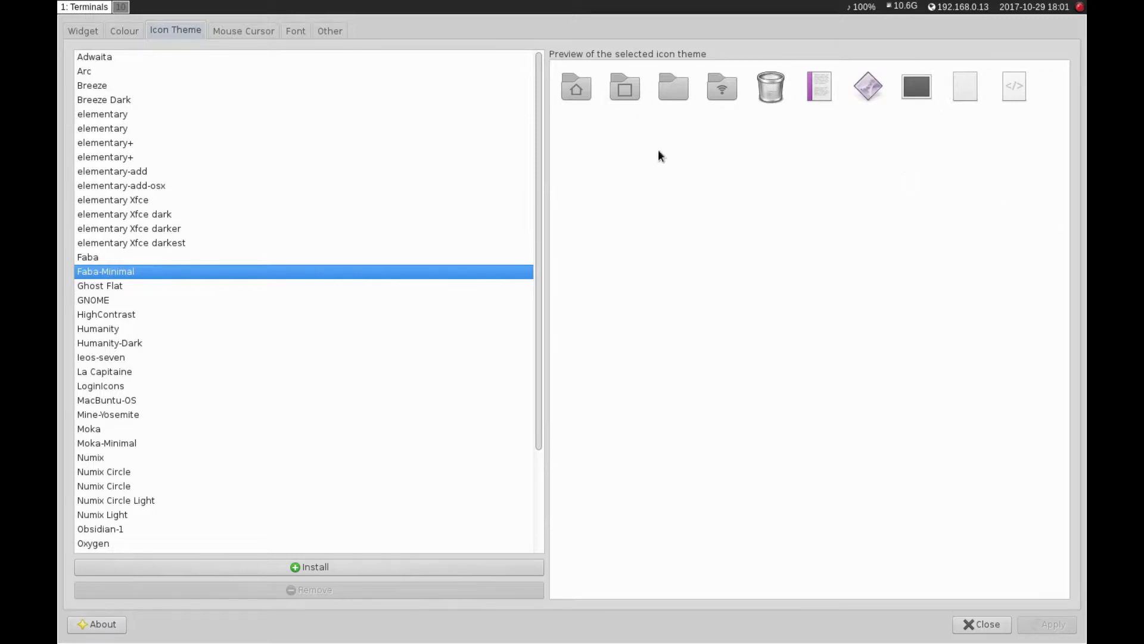
left_click(242, 30)
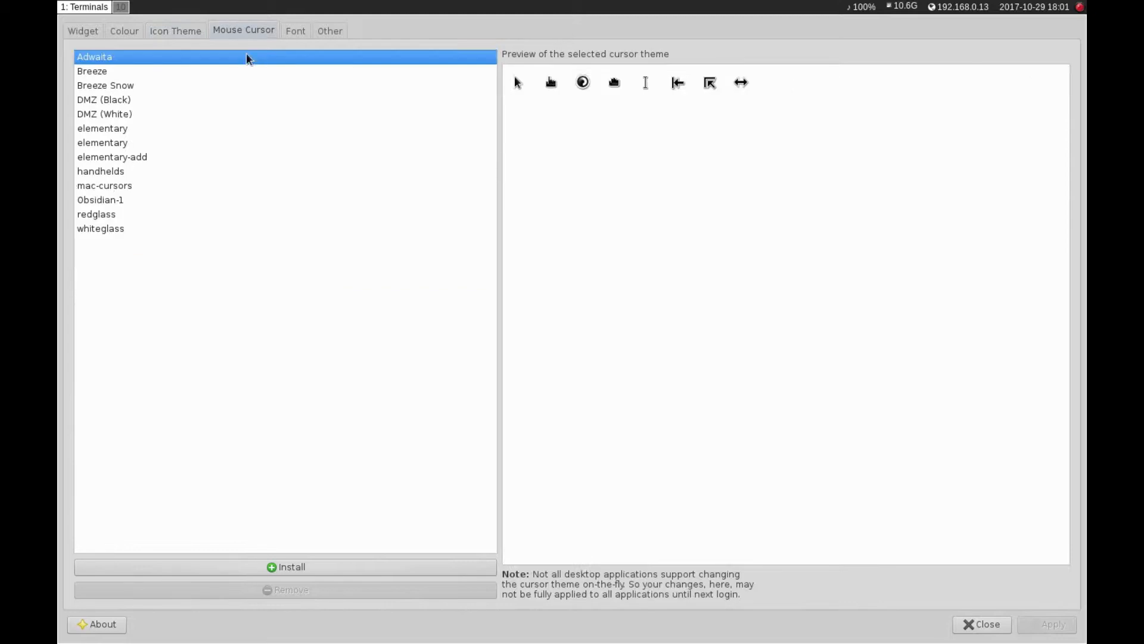
mouse_move(305, 28)
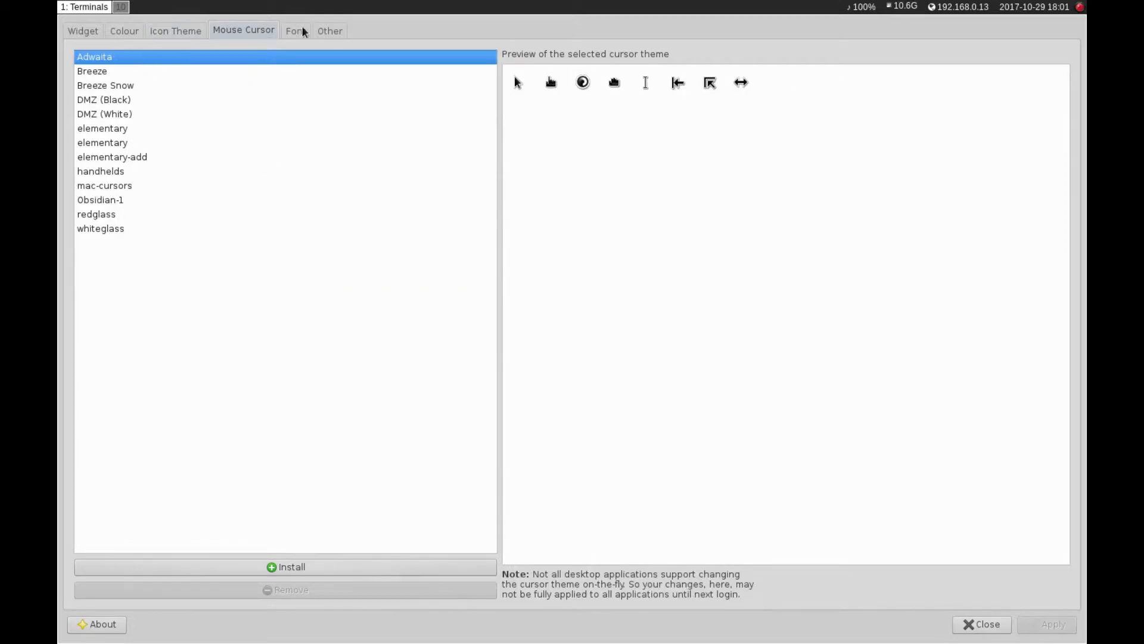
left_click(329, 31)
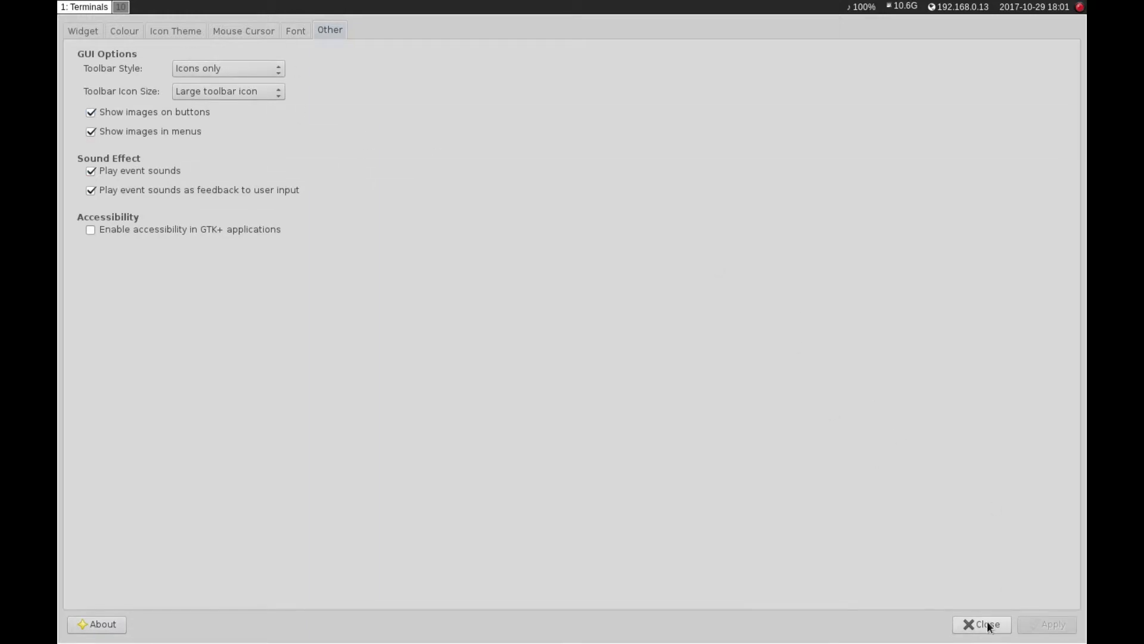
left_click(982, 642)
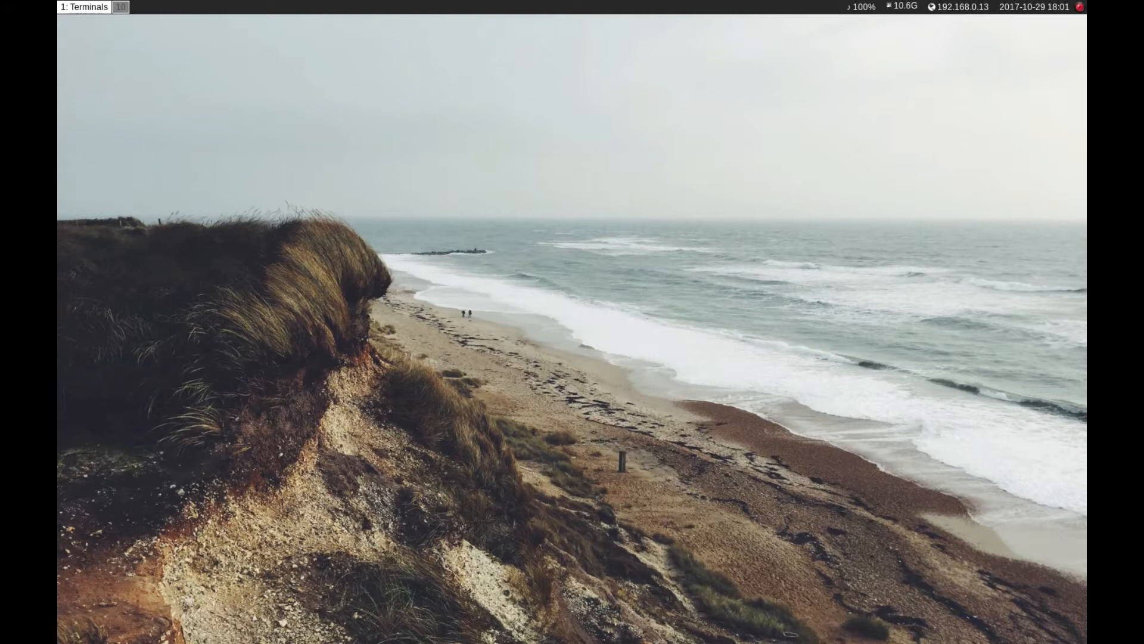